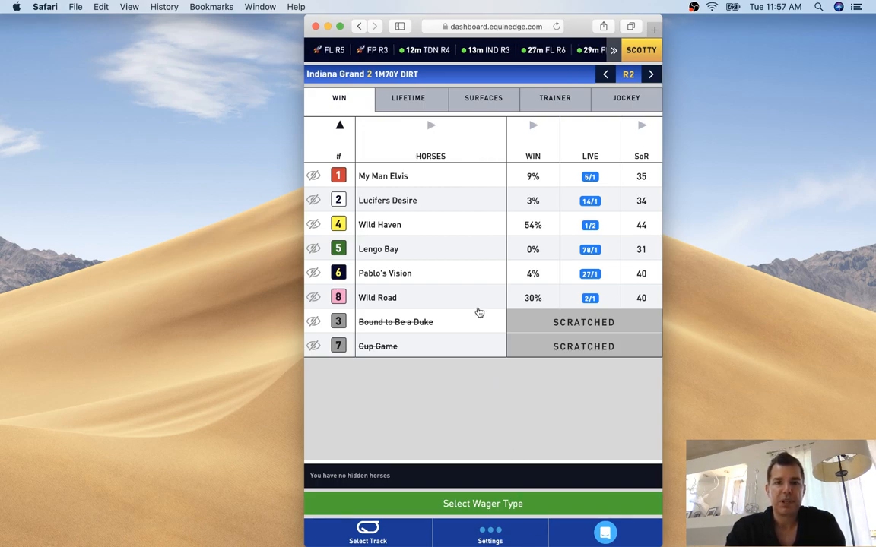
mouse_move(408, 195)
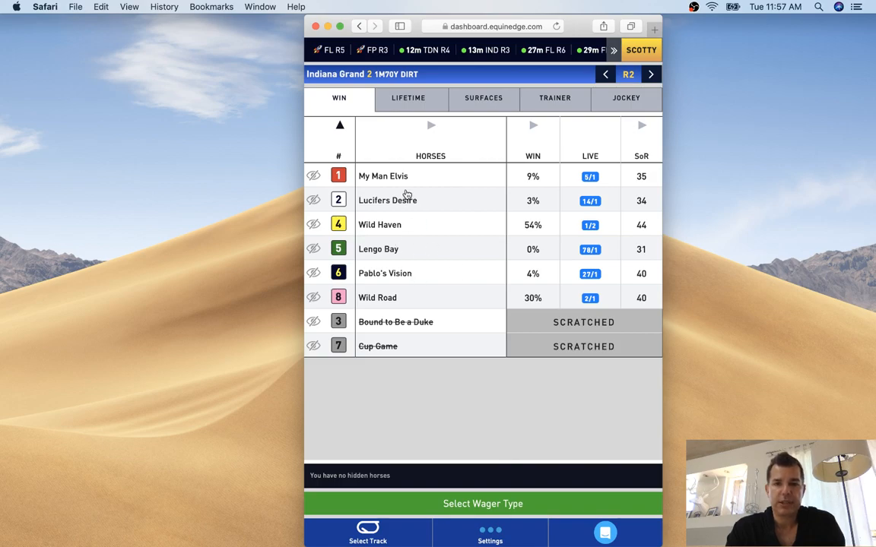
mouse_move(532, 213)
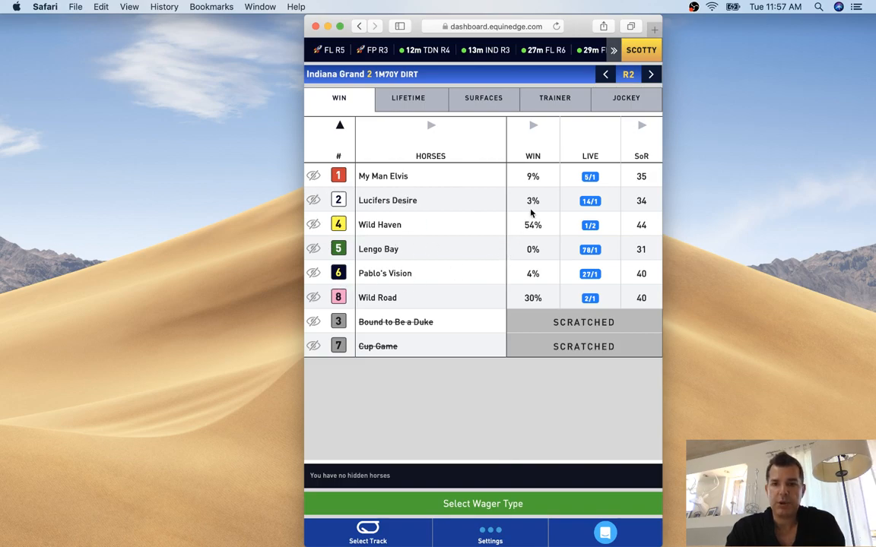
mouse_move(601, 190)
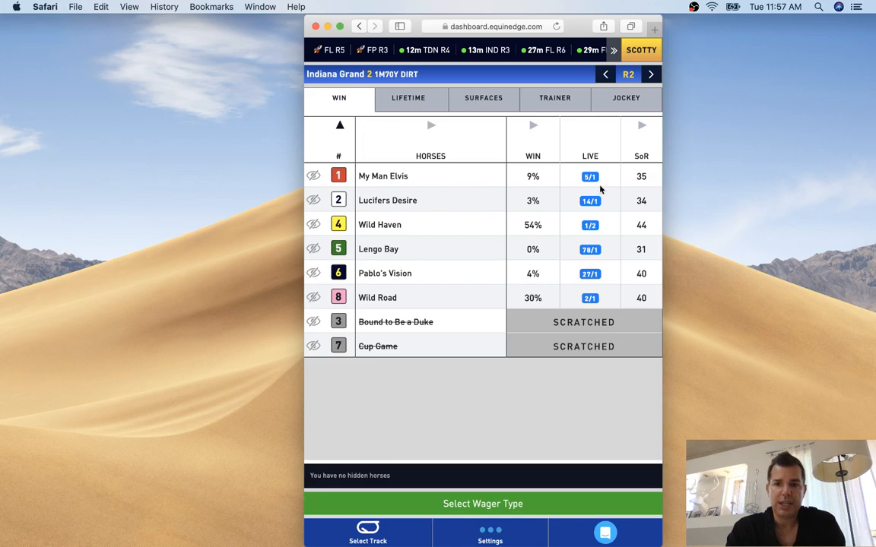
mouse_move(649, 187)
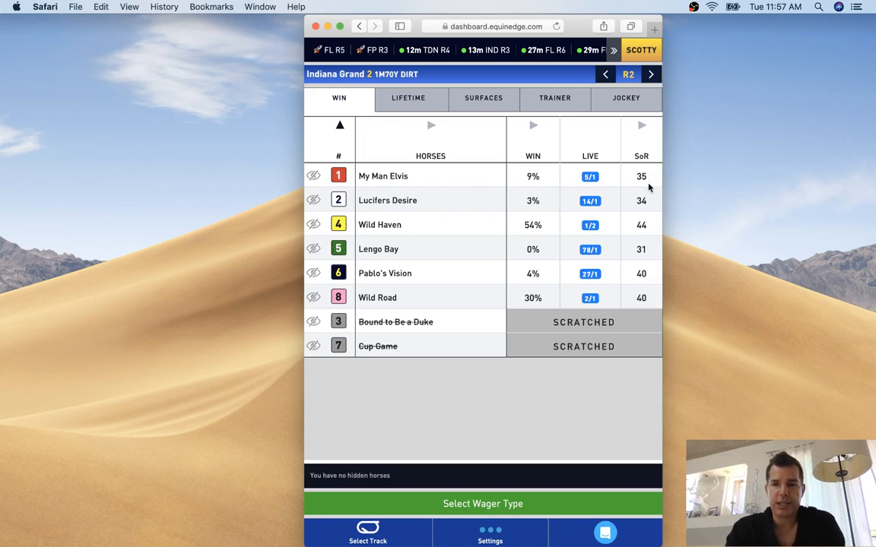
mouse_move(649, 303)
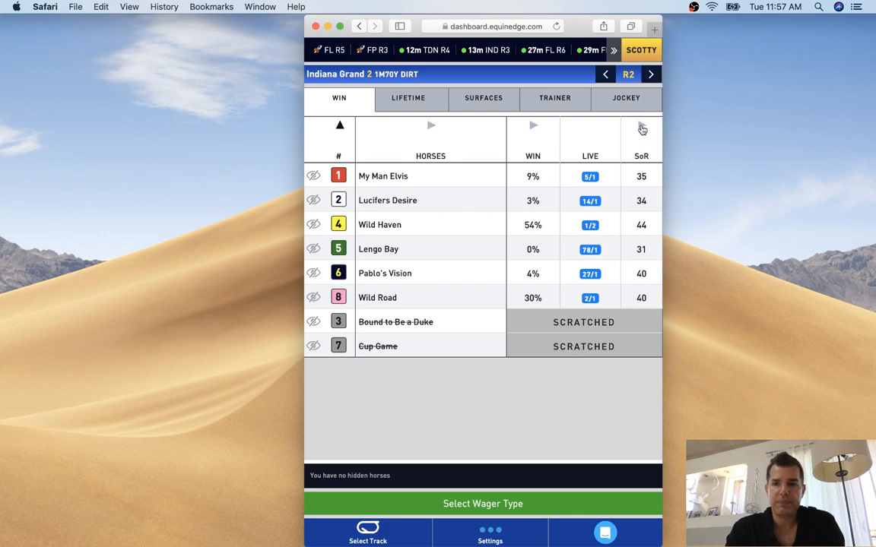
Sort the Indiana Grand race 2 win table by SoR descending, Wild Haven leading at 44
click(642, 128)
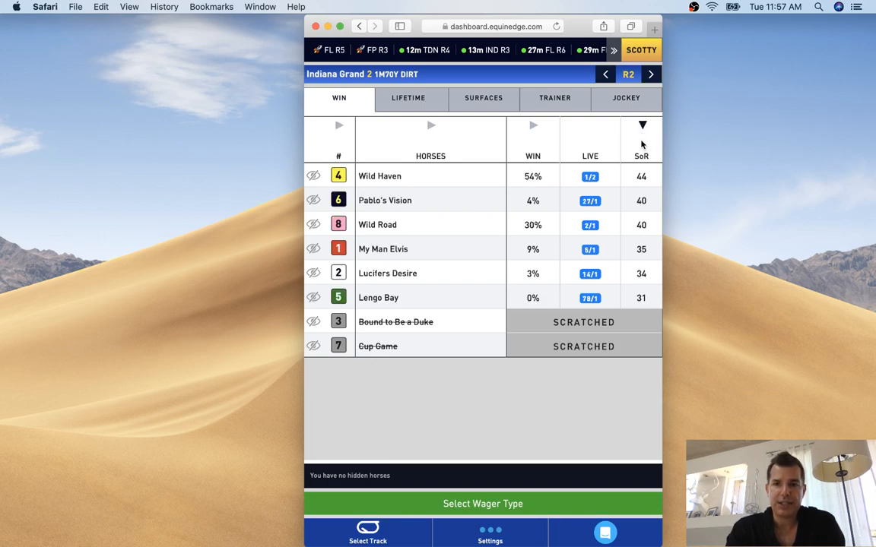
mouse_move(652, 178)
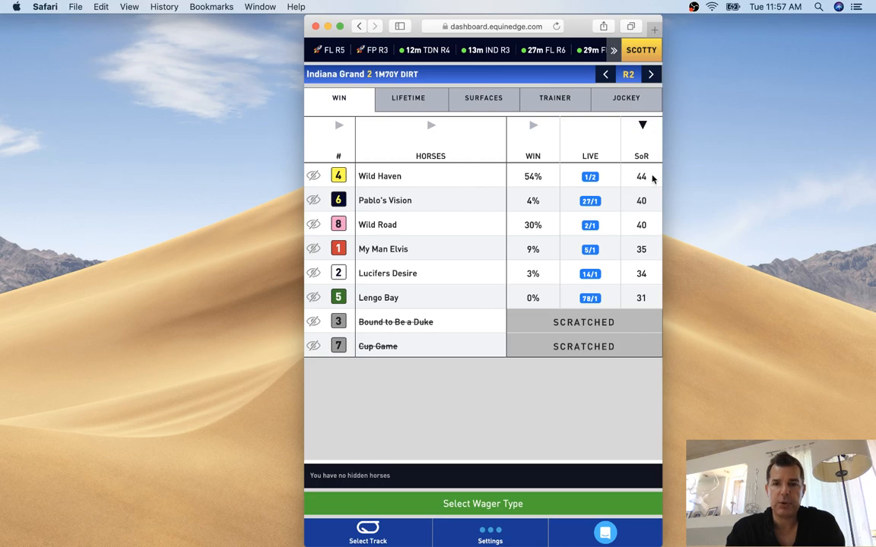
mouse_move(653, 173)
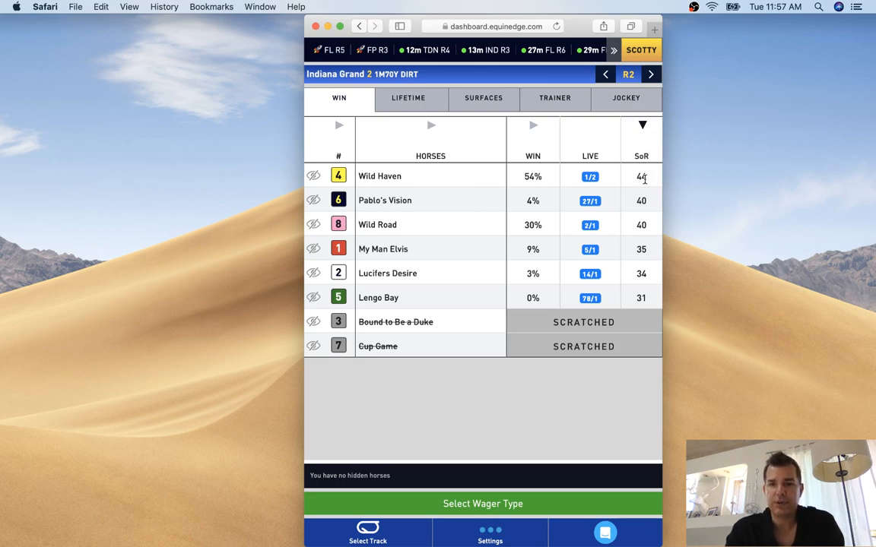
mouse_move(643, 171)
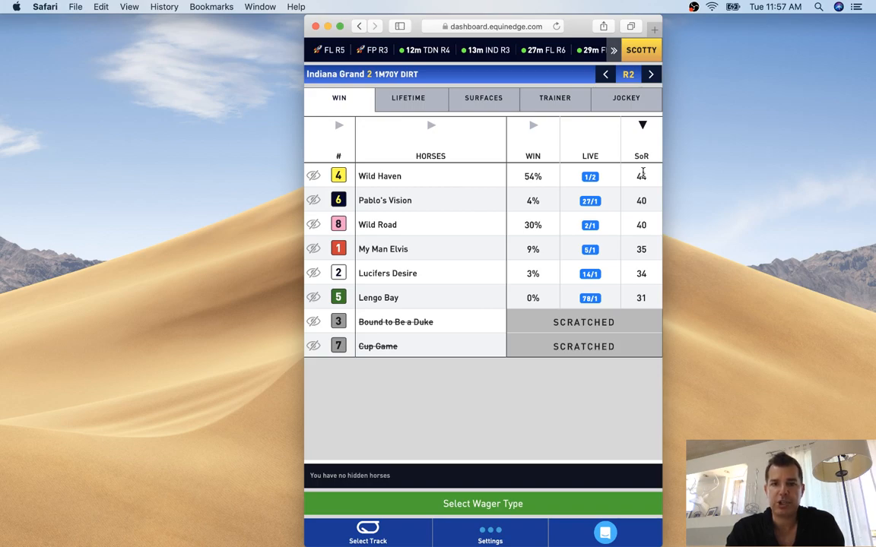
mouse_move(484, 201)
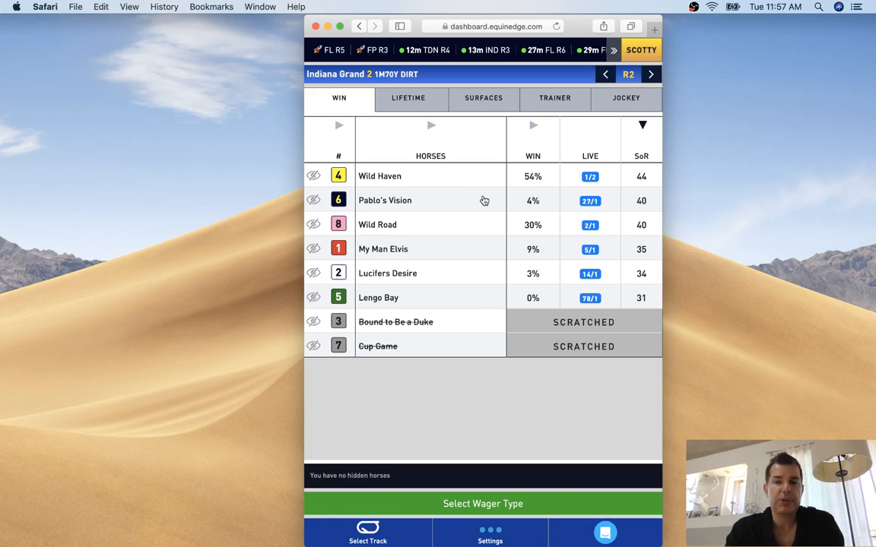
mouse_move(669, 182)
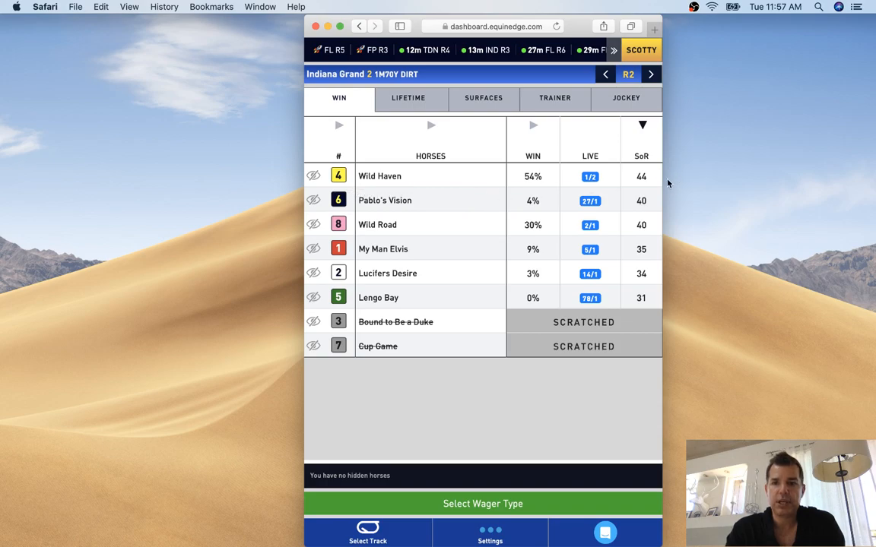
mouse_move(634, 181)
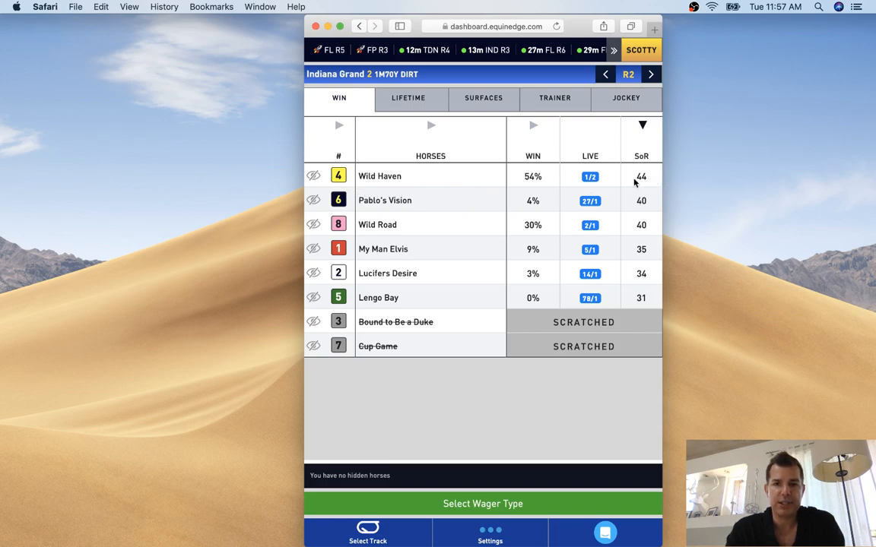
mouse_move(523, 183)
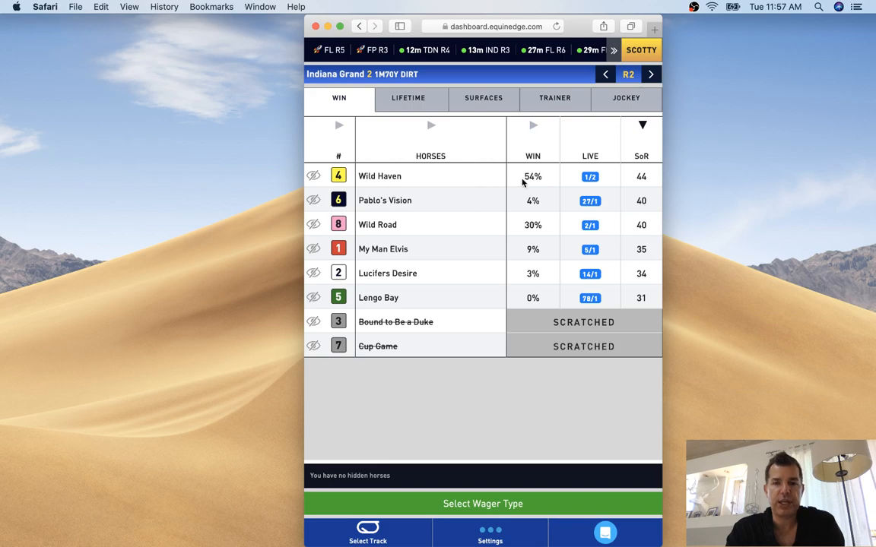
mouse_move(434, 182)
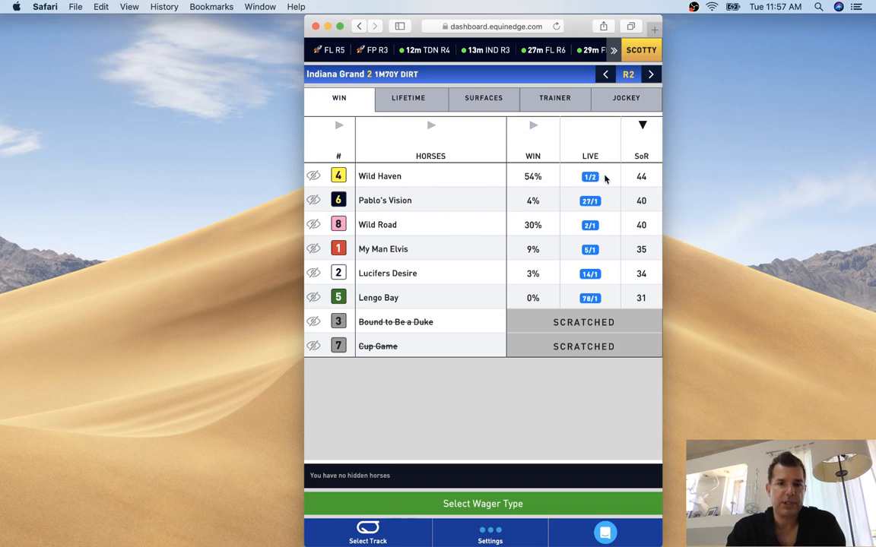
mouse_move(393, 189)
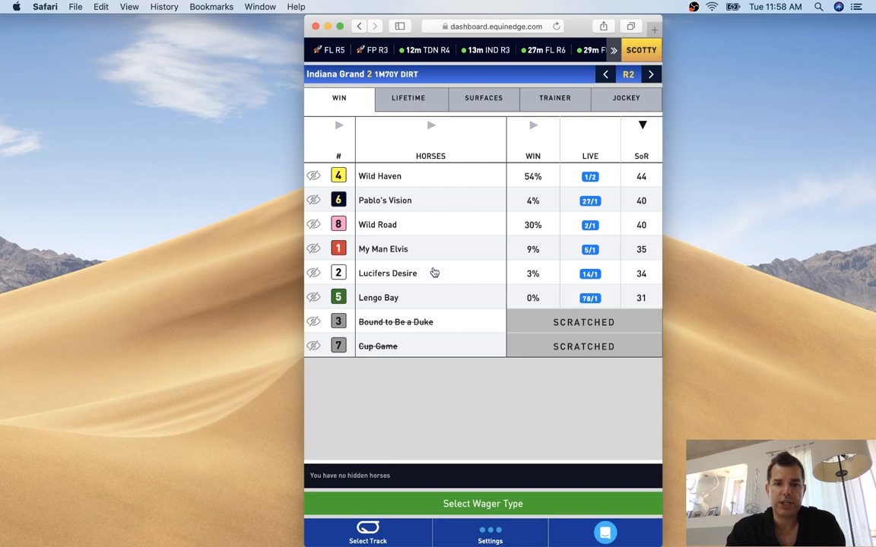
mouse_move(369, 353)
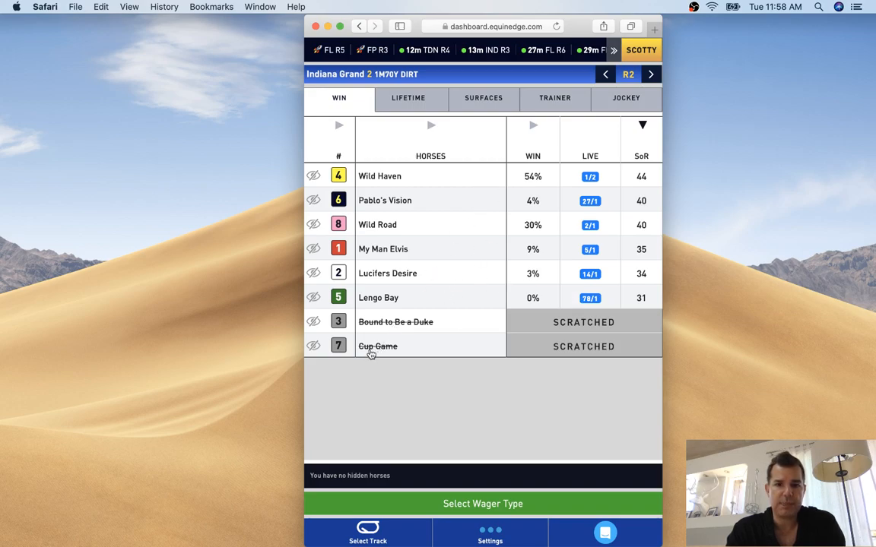
Hide Cup Game, Bound to Be a Duke and the lower-rated horses, leaving three runners
click(313, 347)
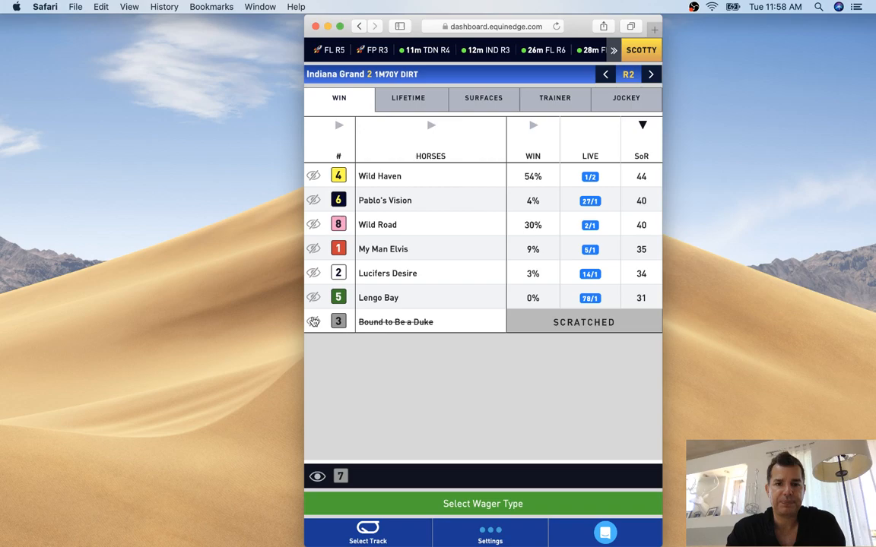
click(316, 321)
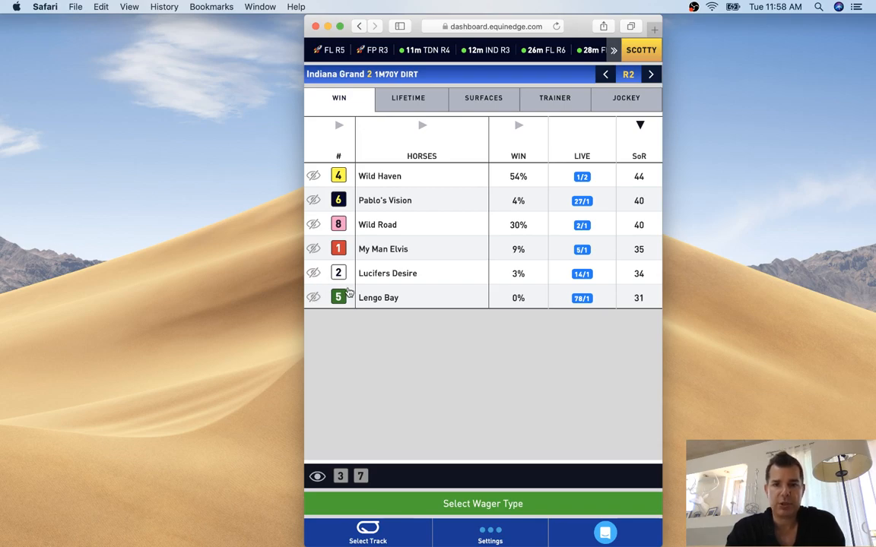
click(318, 296)
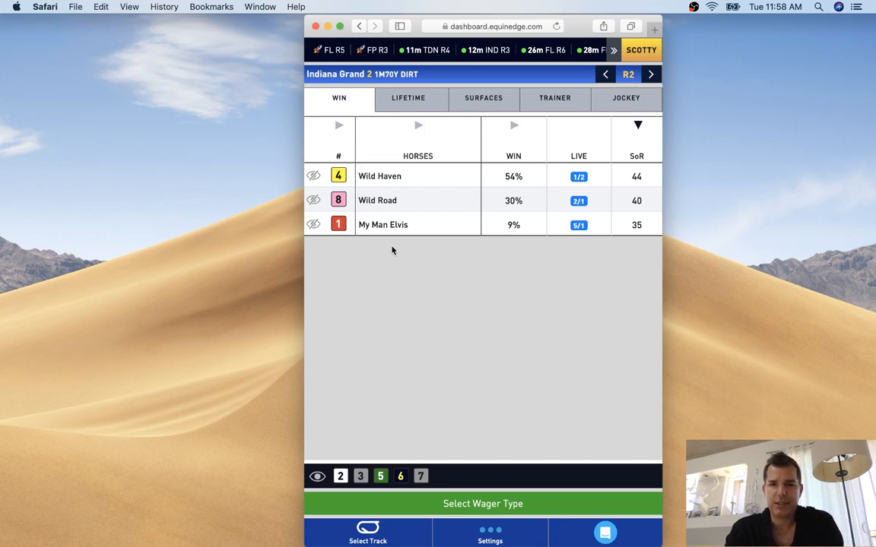
mouse_move(454, 277)
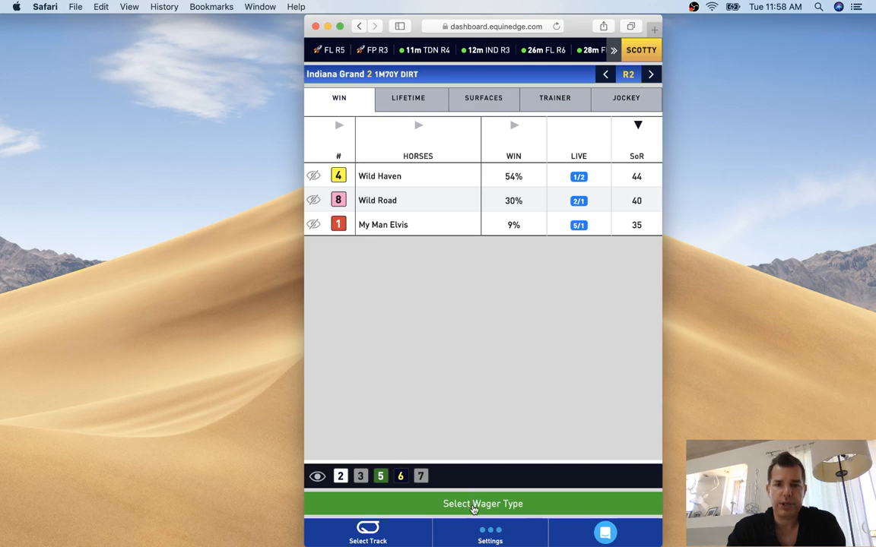
Generate a PICK 4 ticket at 50¢ with a $36 budget
click(482, 505)
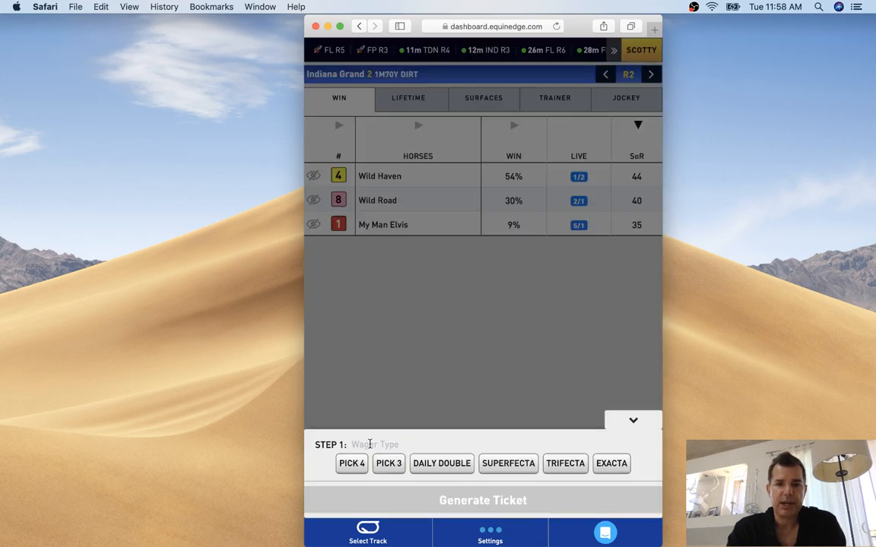
click(351, 462)
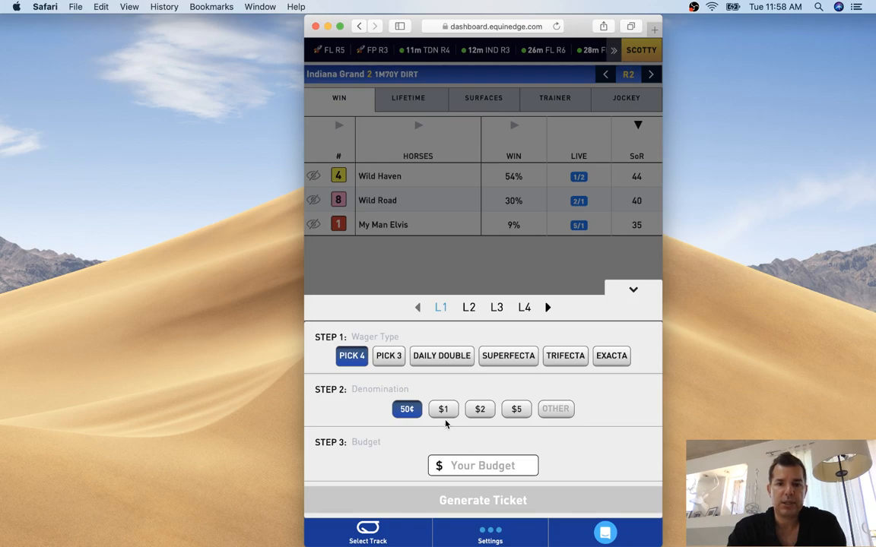
click(484, 466)
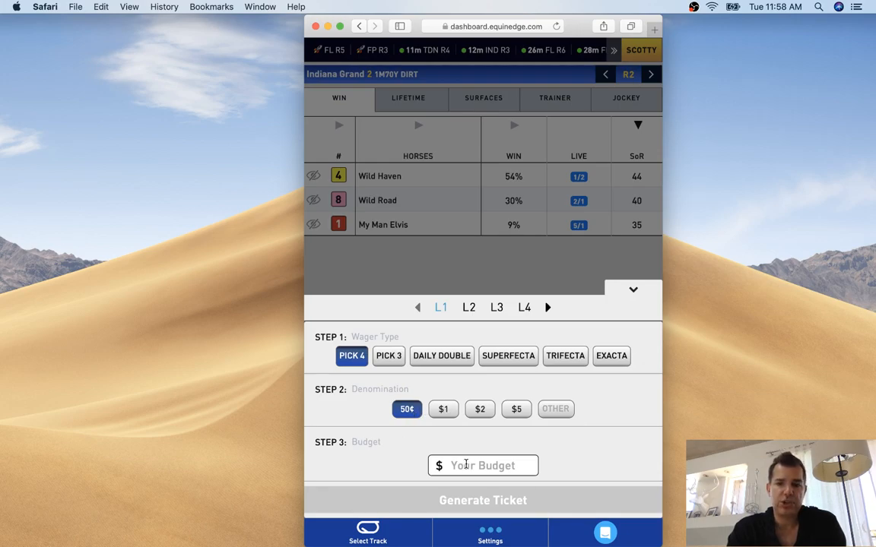
text(3)
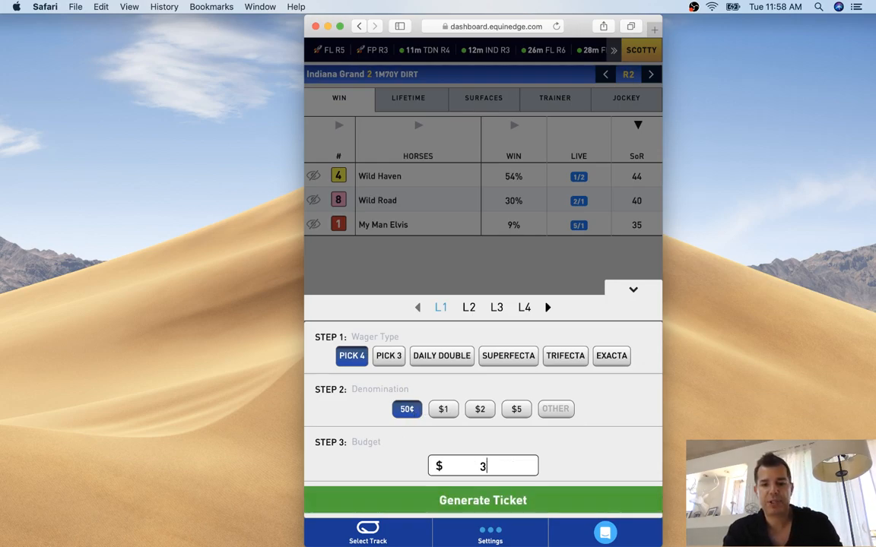
click(483, 500)
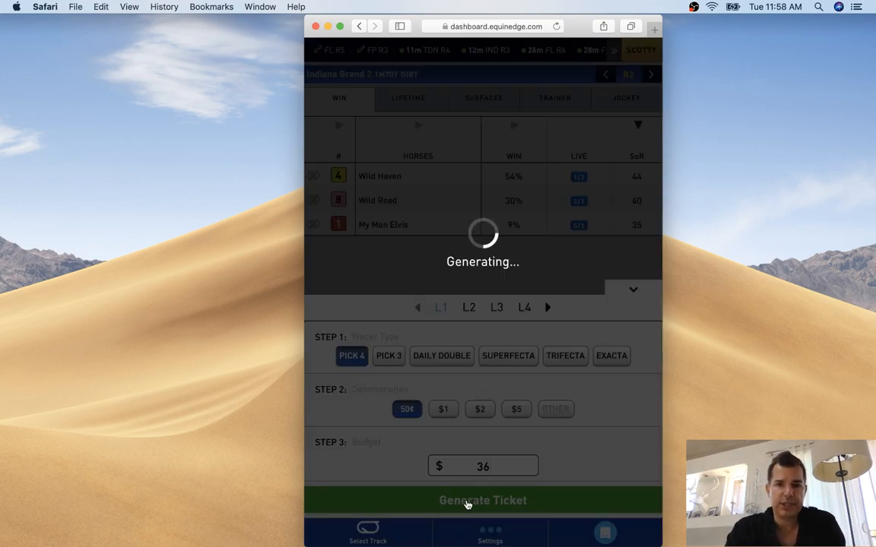
click(483, 500)
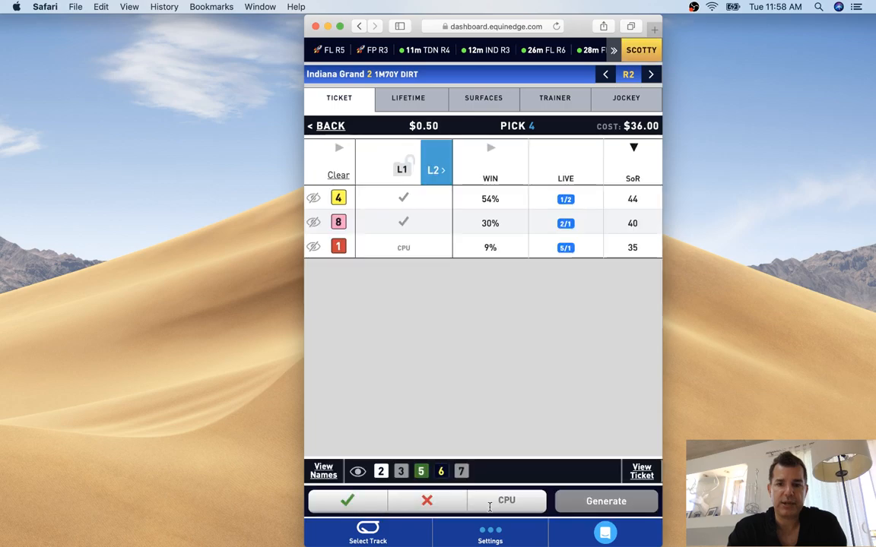
mouse_move(402, 427)
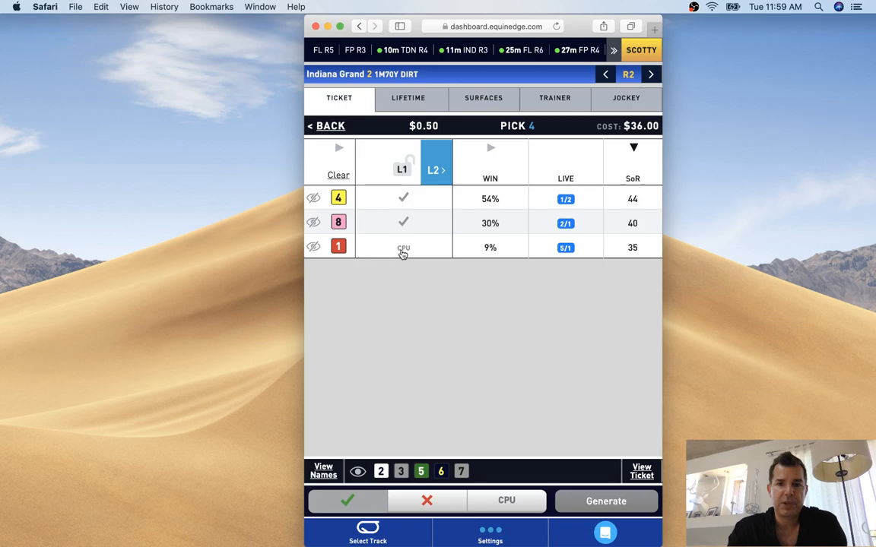
Keep only Wild Haven in leg 1, excluding Wild Road and My Man Elvis; cost $18
click(403, 246)
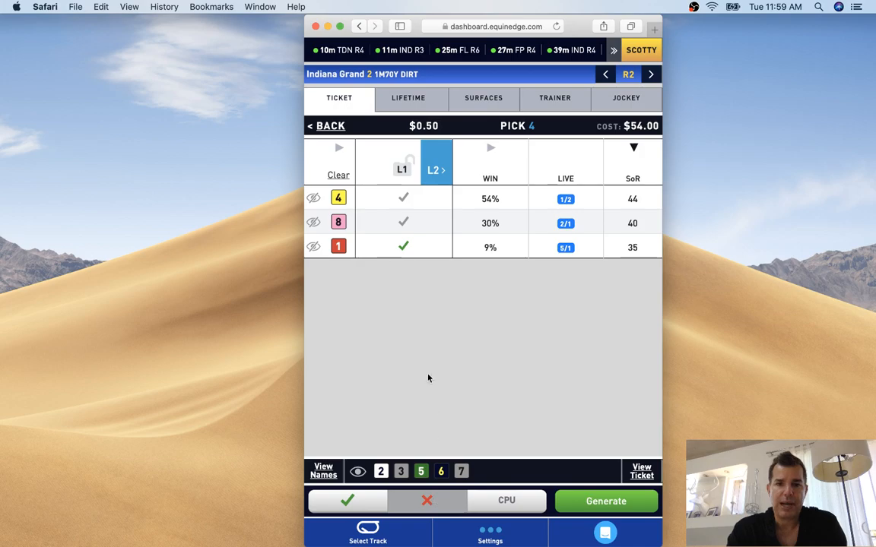
click(403, 247)
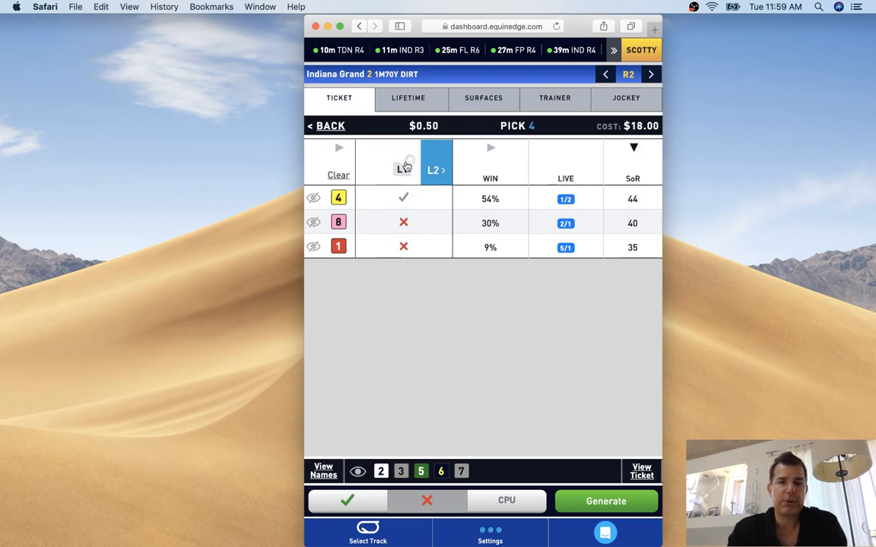
mouse_move(403, 165)
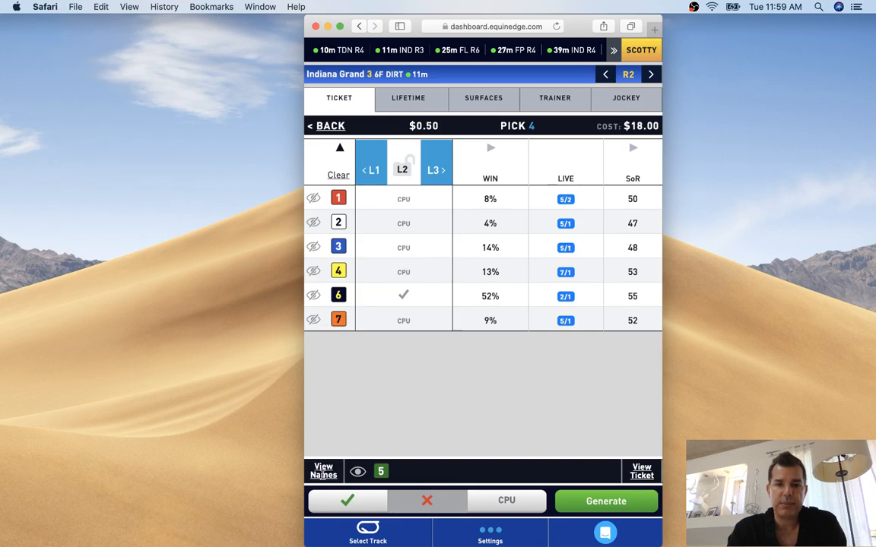
Show names for Indiana Grand 3, sort by SuR, then hide names to see leg 2's picks
click(322, 471)
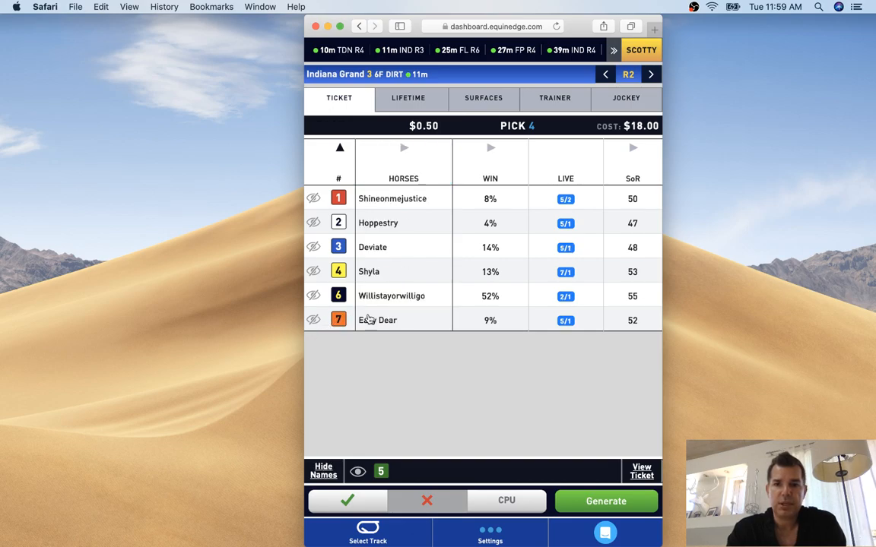
click(632, 147)
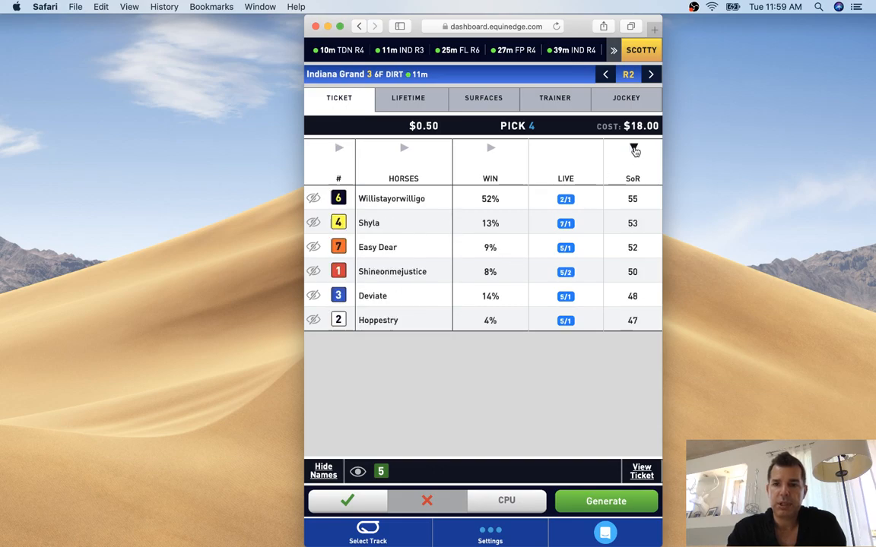
click(632, 149)
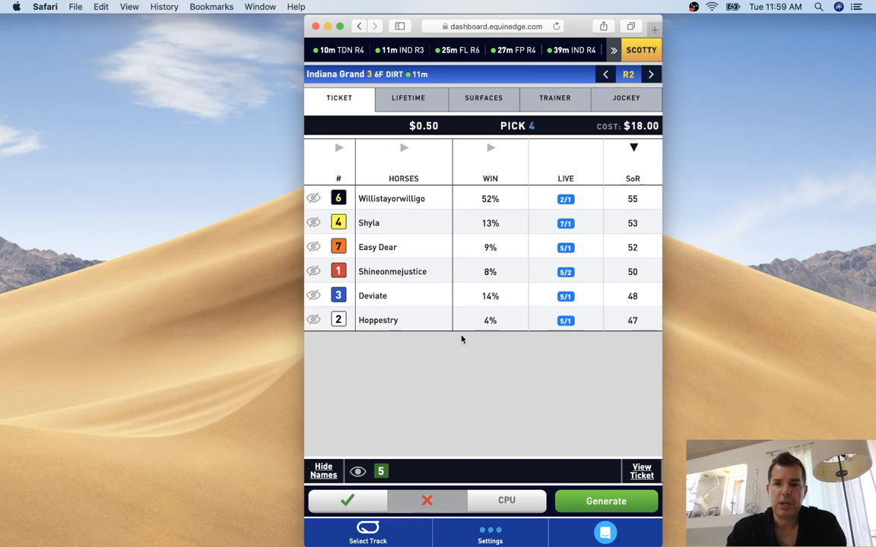
mouse_move(502, 323)
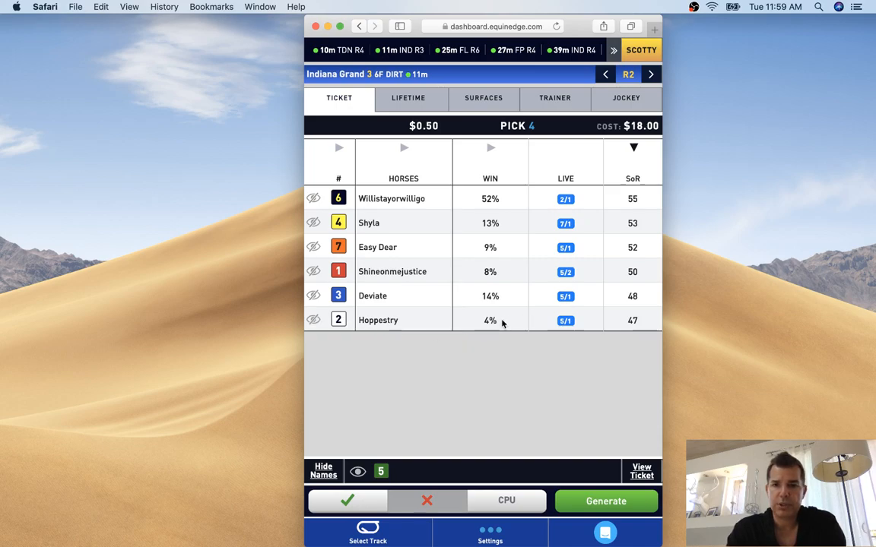
mouse_move(641, 328)
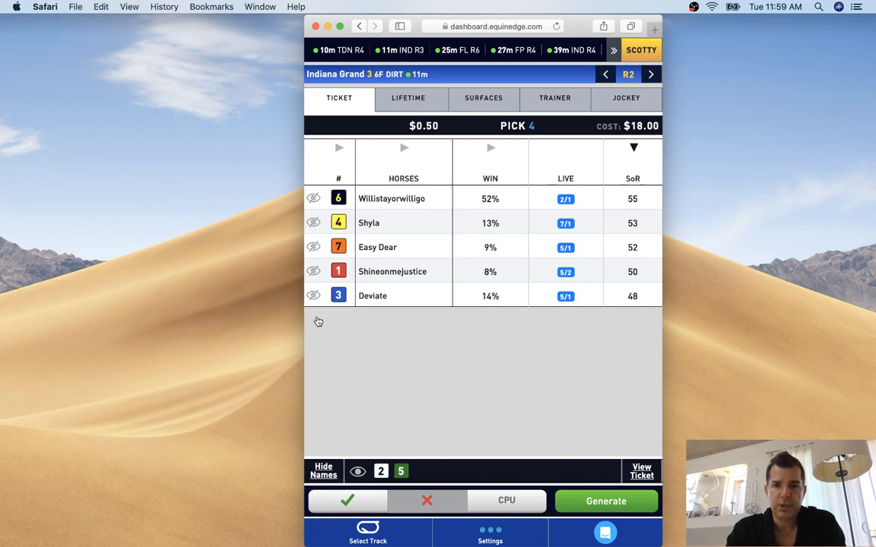
mouse_move(434, 334)
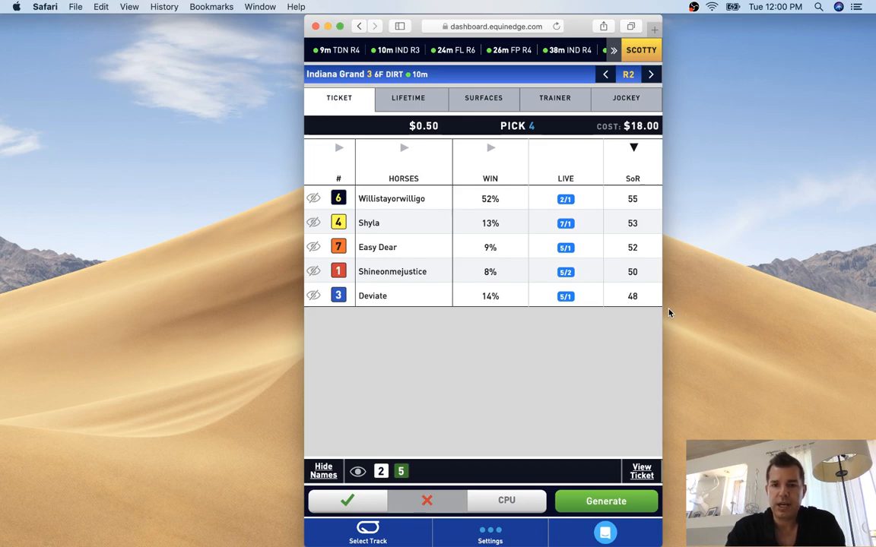
mouse_move(624, 310)
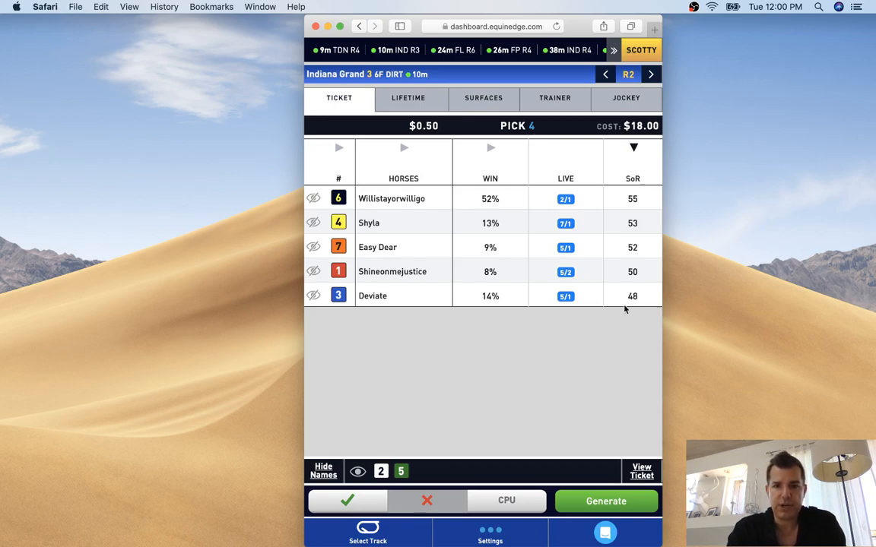
mouse_move(590, 152)
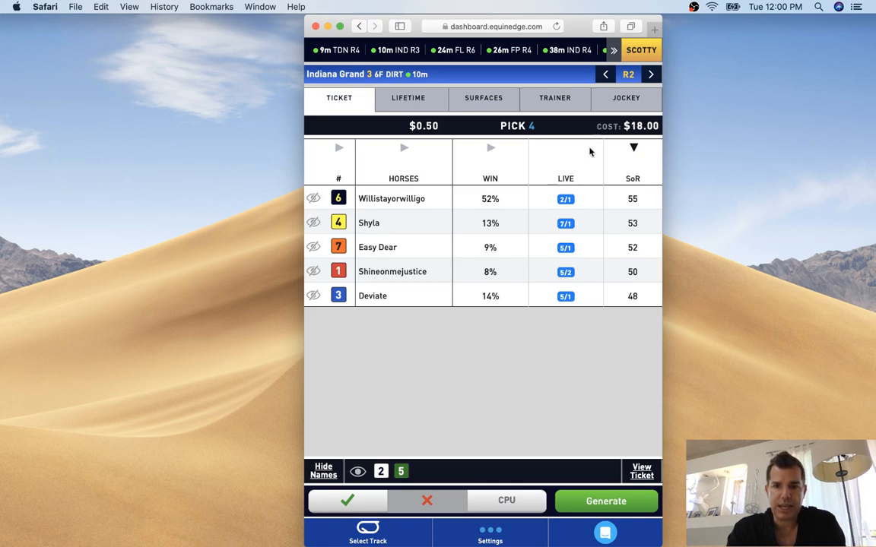
mouse_move(339, 352)
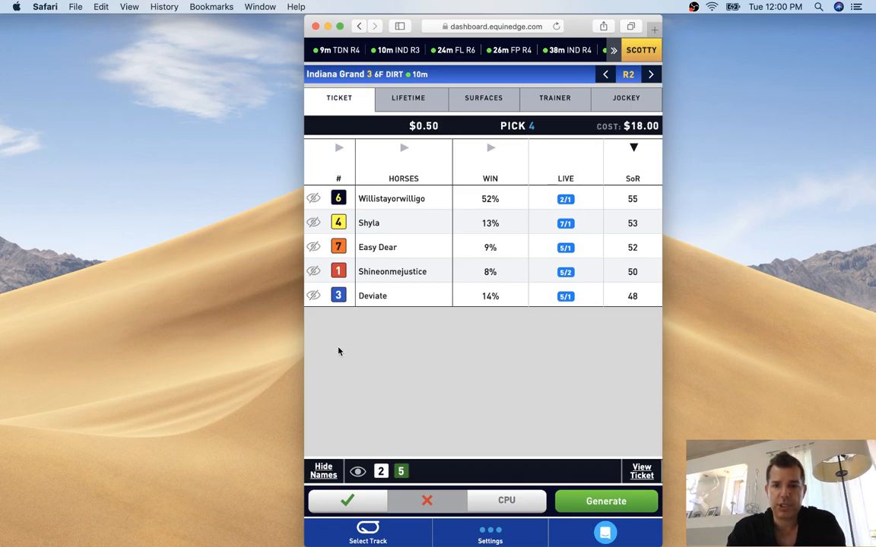
mouse_move(578, 304)
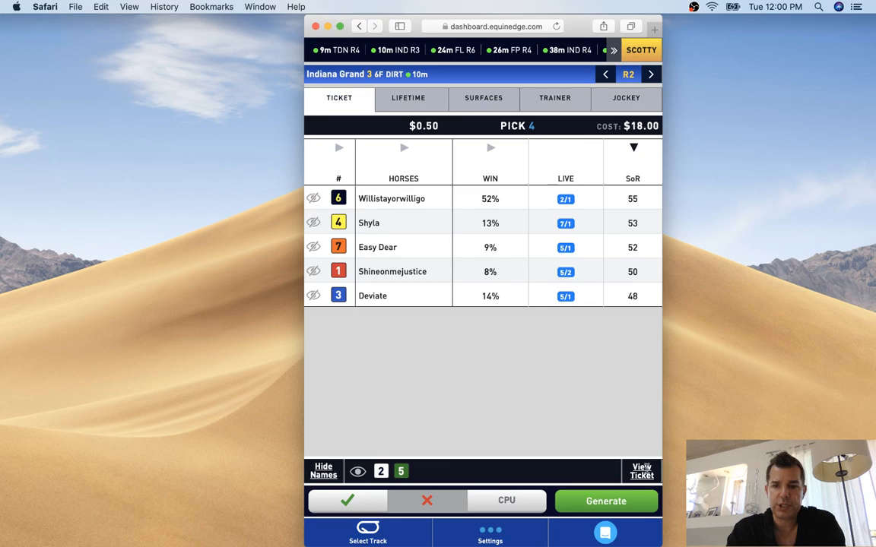
mouse_move(609, 374)
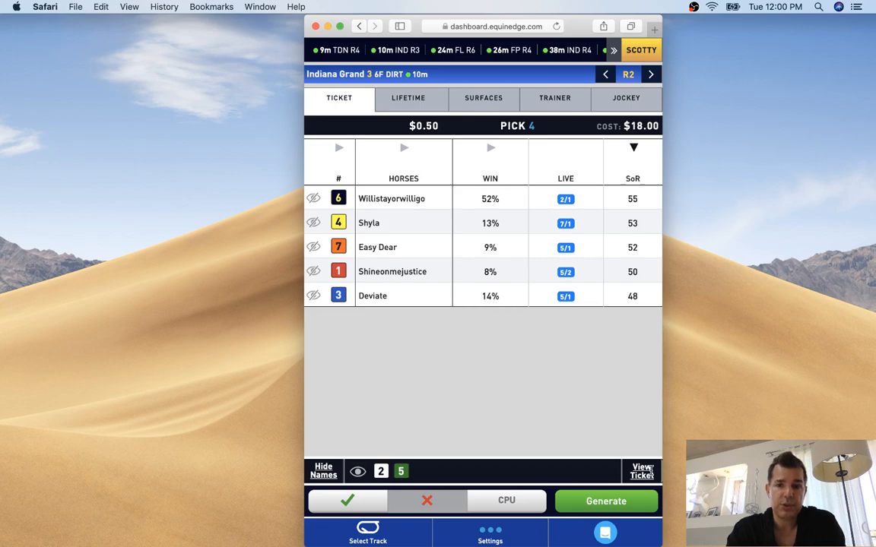
click(641, 471)
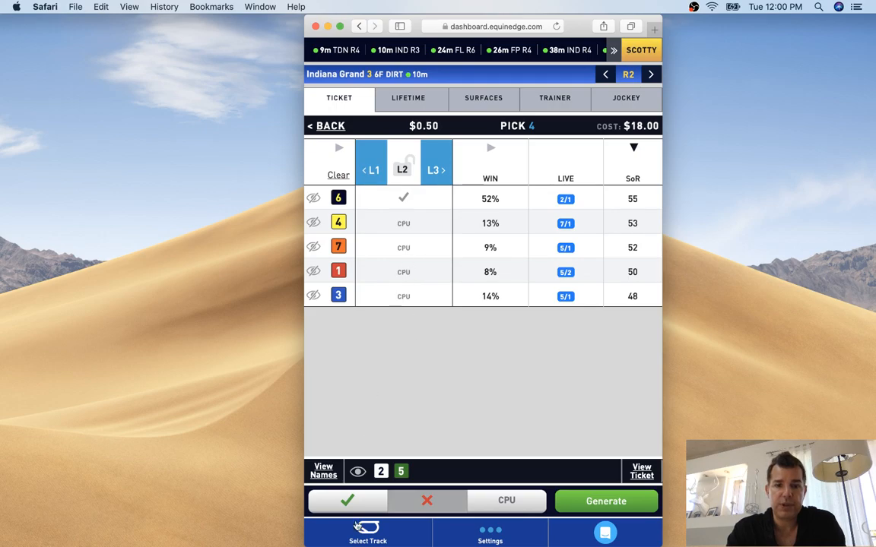
Check all five Indiana Grand 3 horses in leg 2, lock the leg and regenerate the ticket at $35
click(403, 222)
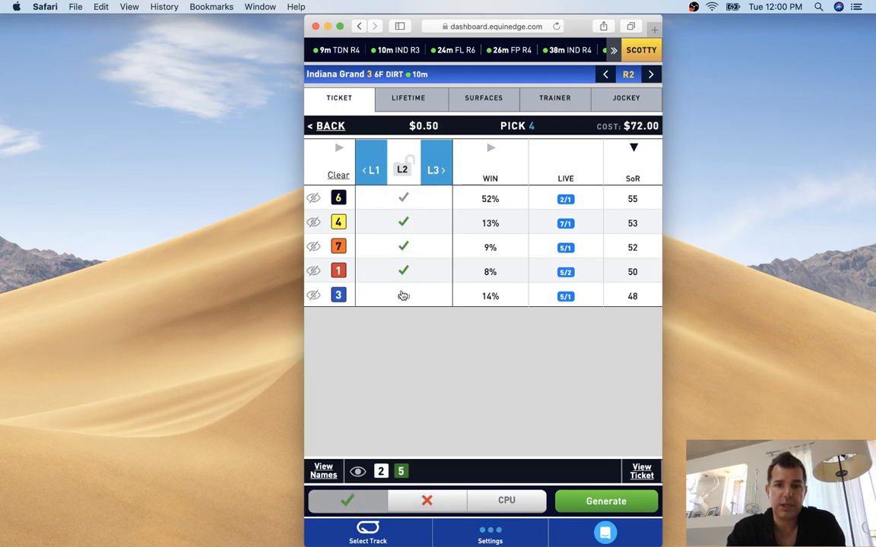
click(403, 295)
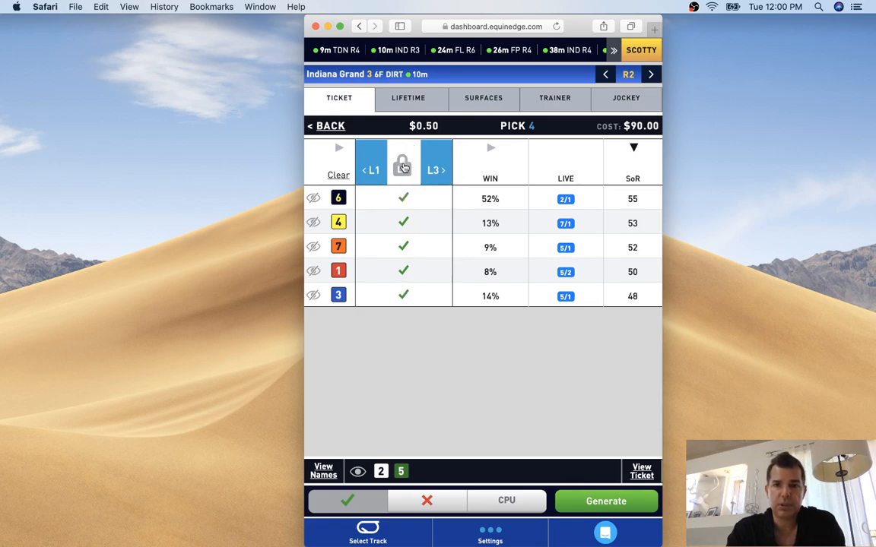
click(605, 501)
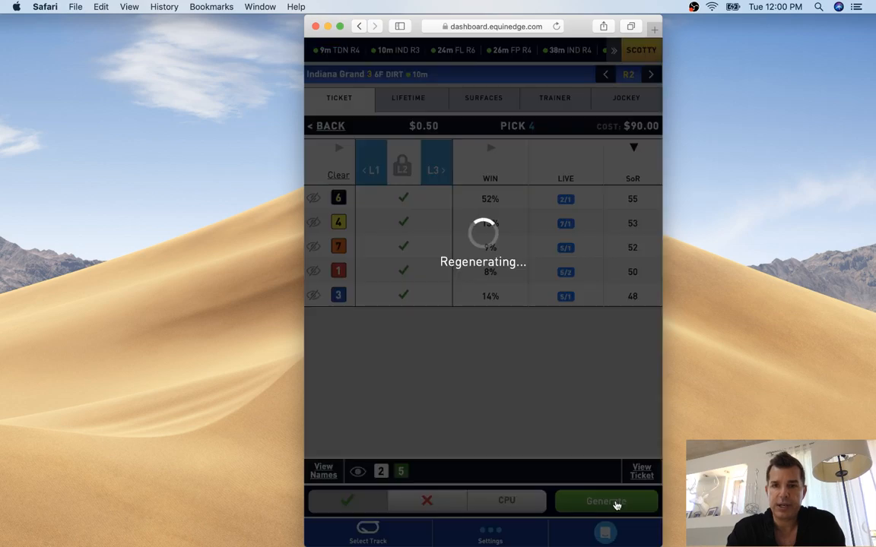
click(608, 502)
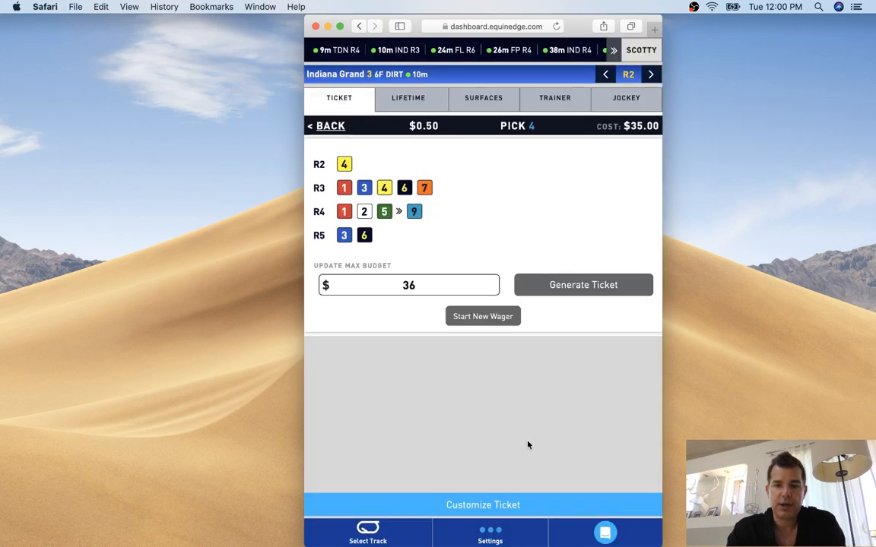
mouse_move(499, 403)
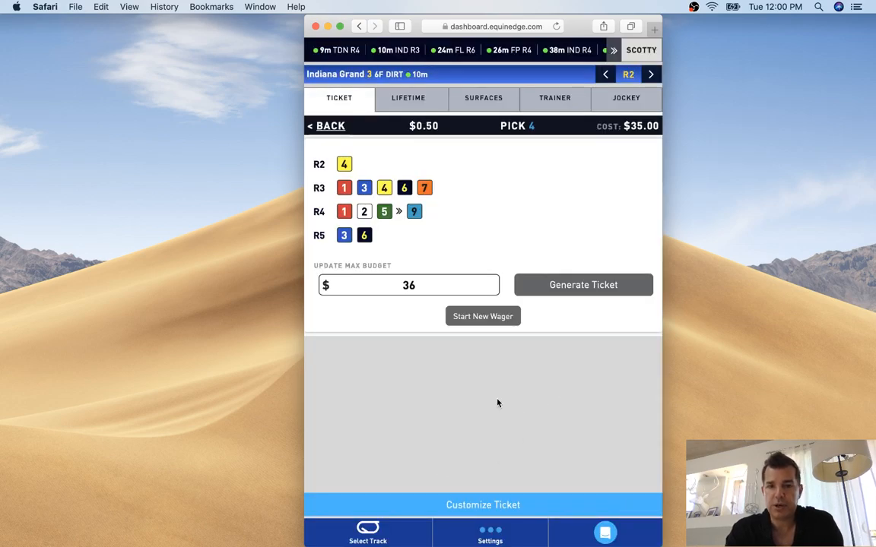
mouse_move(487, 438)
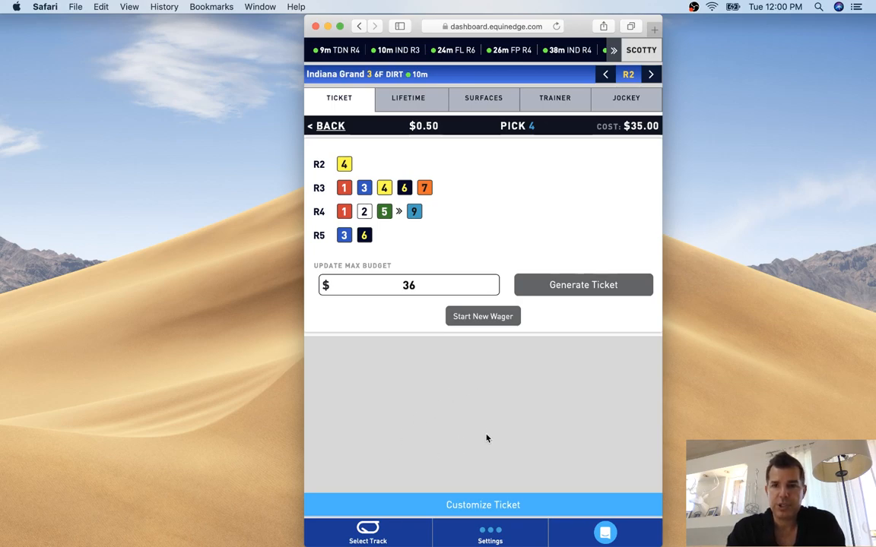
mouse_move(529, 366)
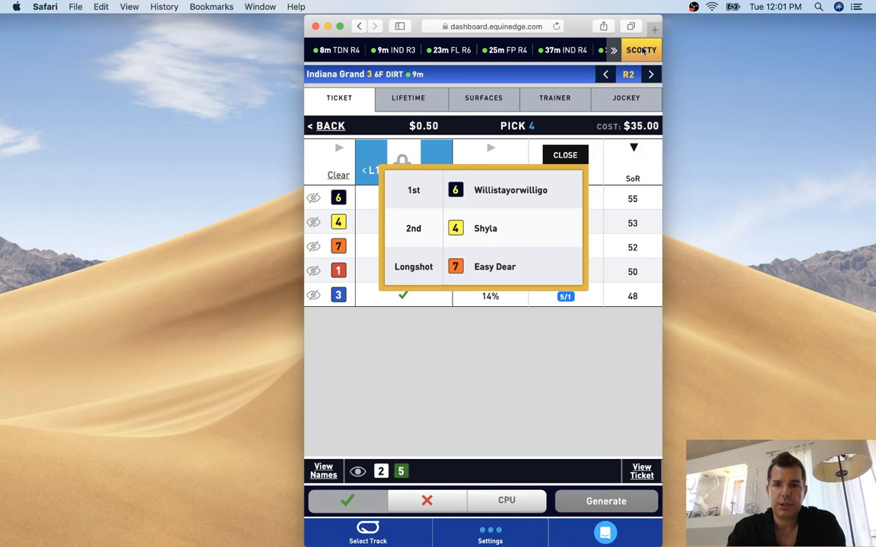
Close the top-picks popup and show lifetime records for Indiana Grand race 3's horses
click(566, 155)
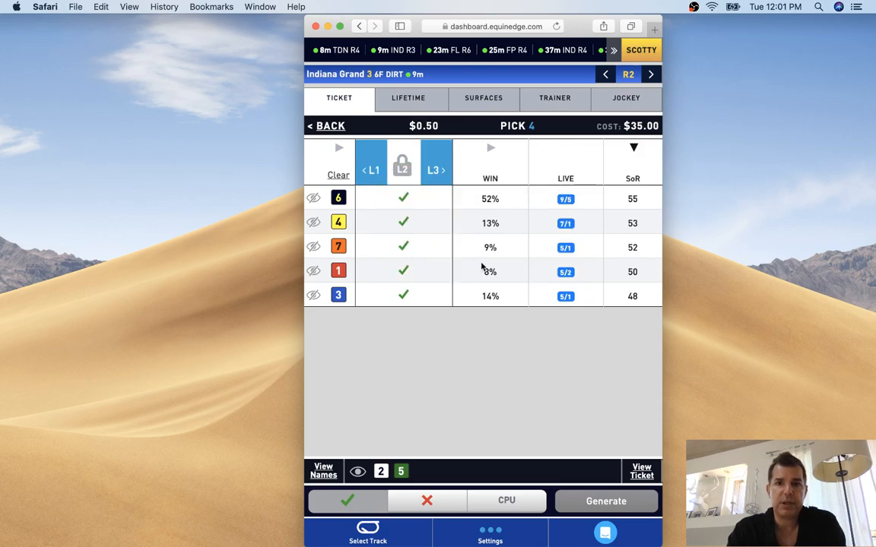
mouse_move(410, 313)
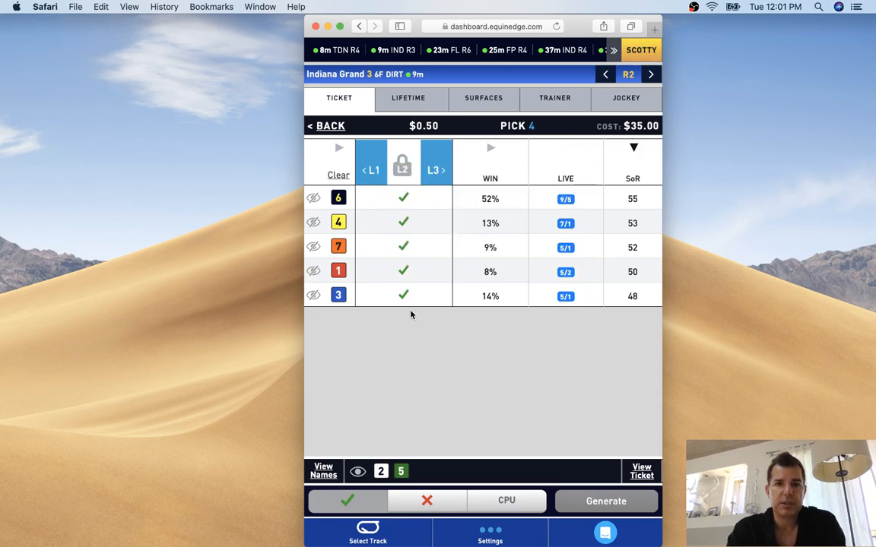
click(409, 97)
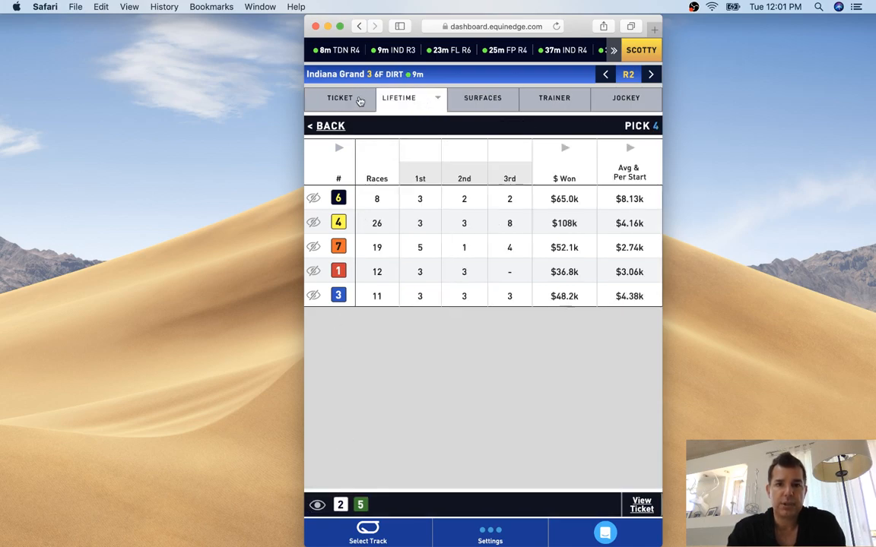
Review the Surfaces, Trainer and Jockey stats, then return to the $35 Pick 4 ticket
click(339, 97)
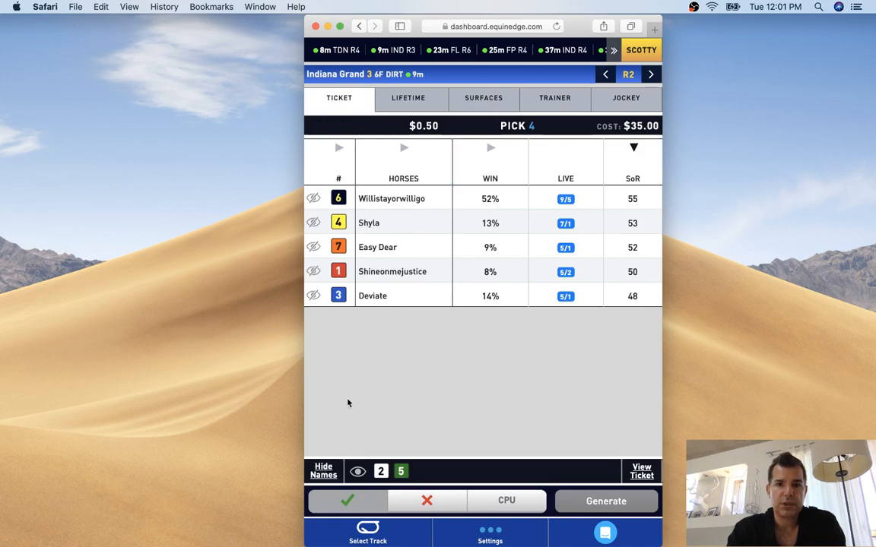
click(410, 99)
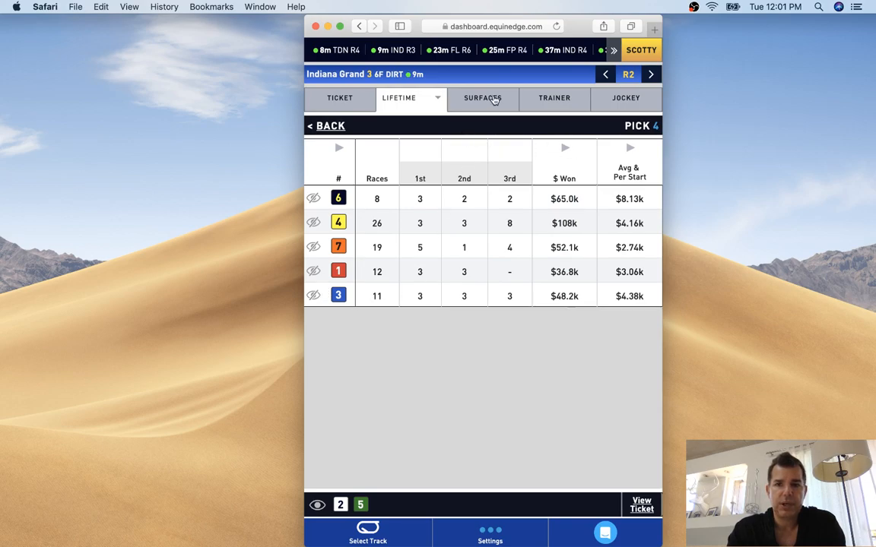
click(483, 97)
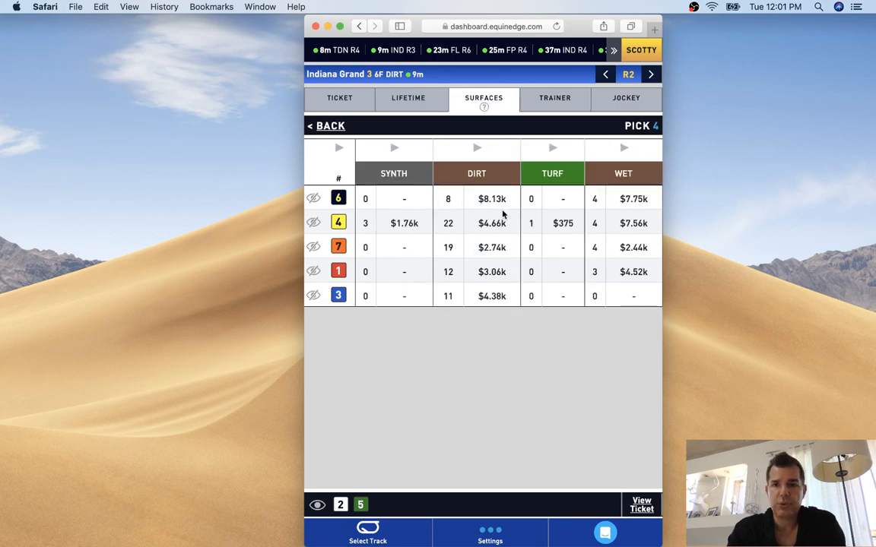
click(553, 97)
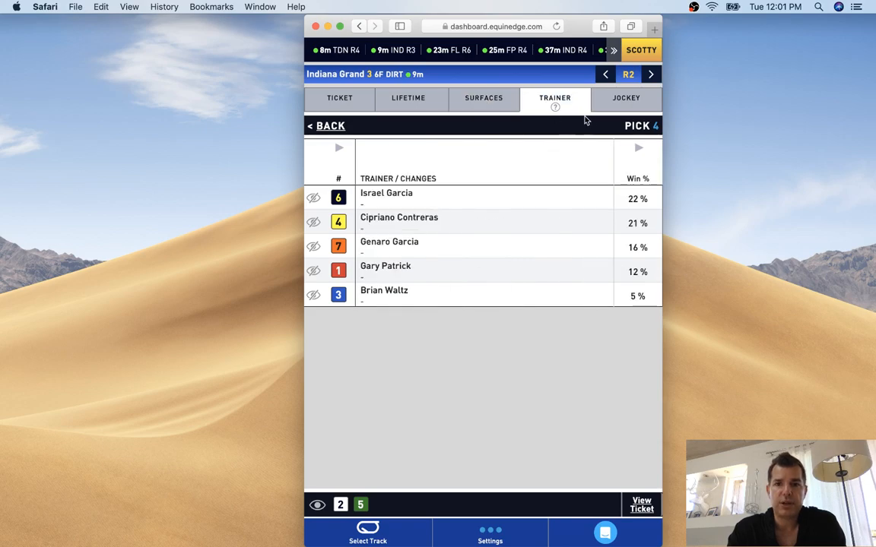
click(627, 97)
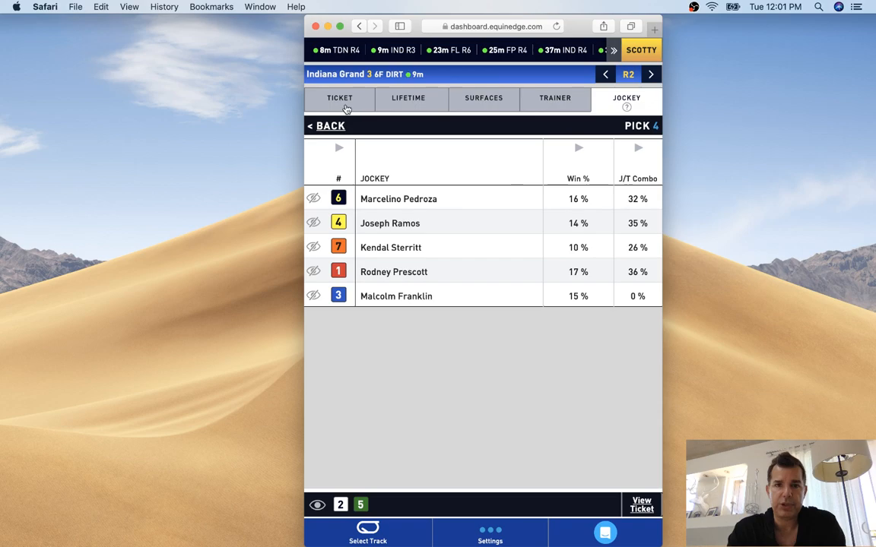
click(339, 98)
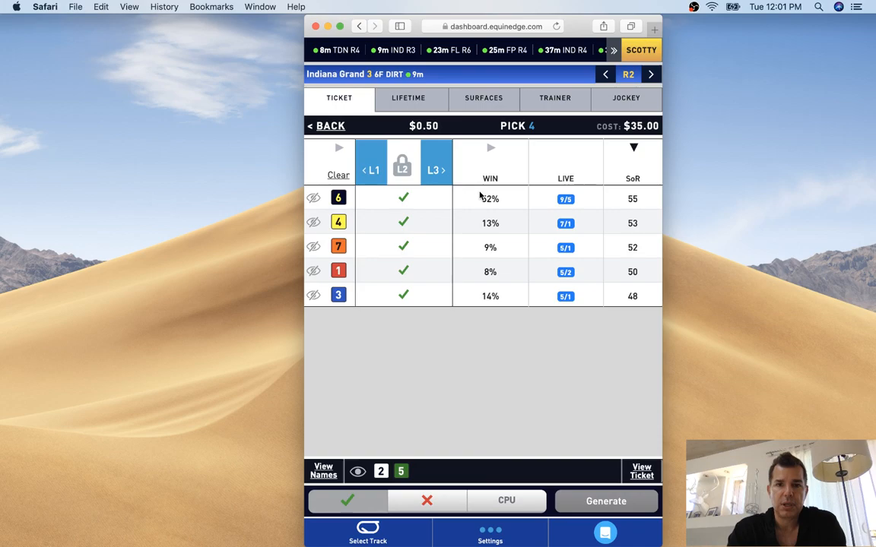
Advance the race header from R2 to R3, showing the new ticket's wager-type choice
click(651, 73)
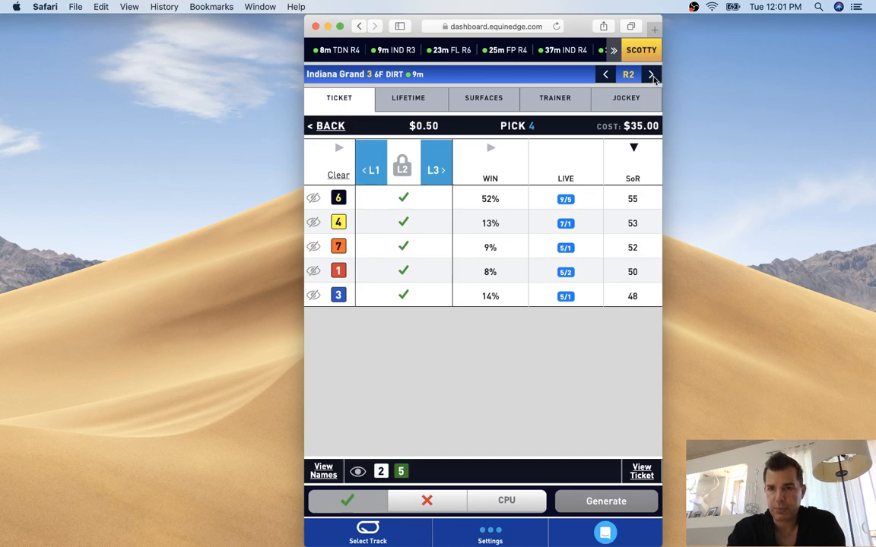
click(655, 74)
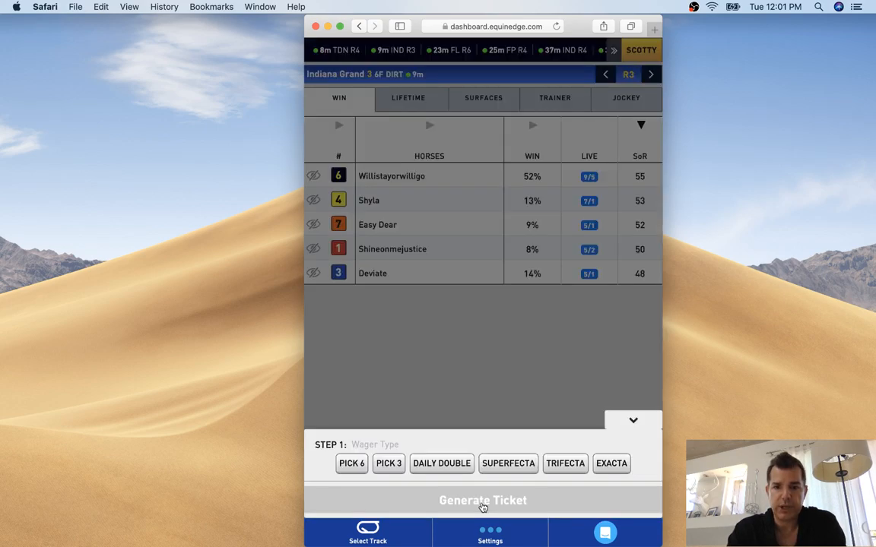
mouse_move(608, 243)
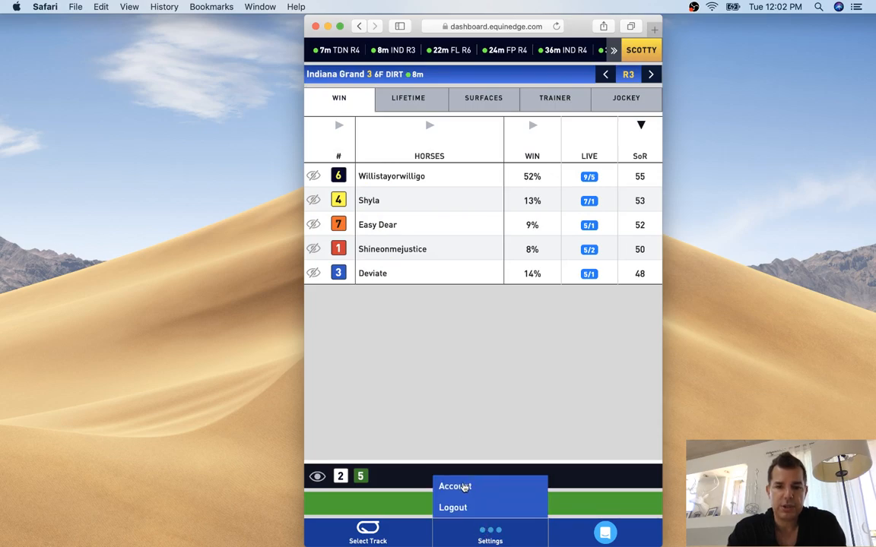
mouse_move(395, 525)
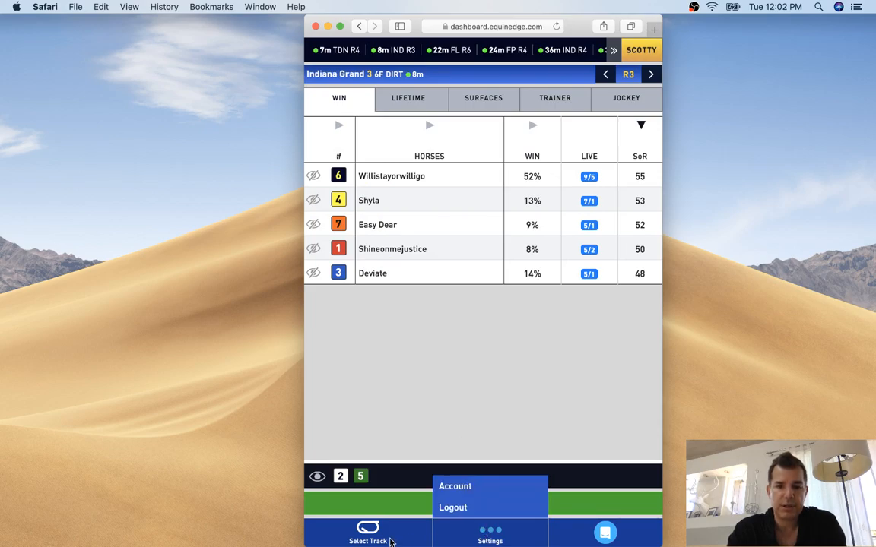
Switch tracks to Louisiana Downs race 6, then jump to Thistledown race 4's seven-horse field
click(368, 532)
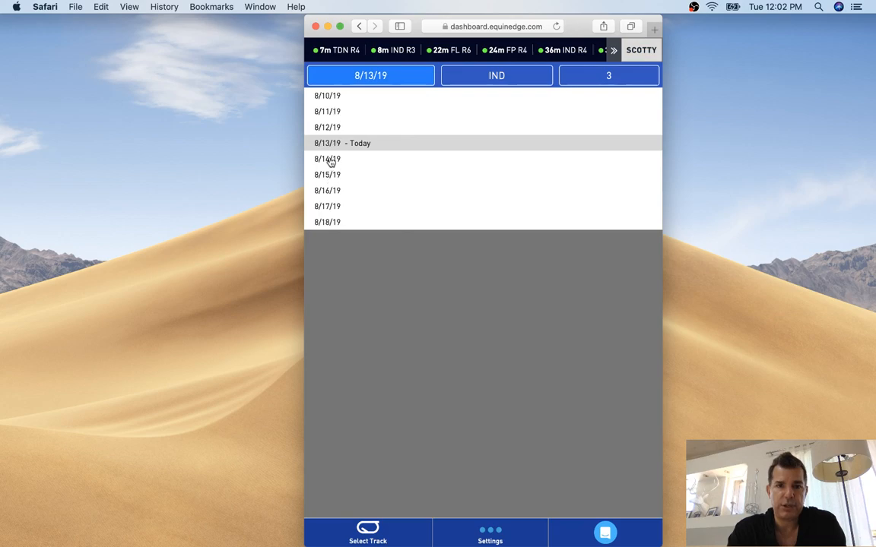
click(495, 76)
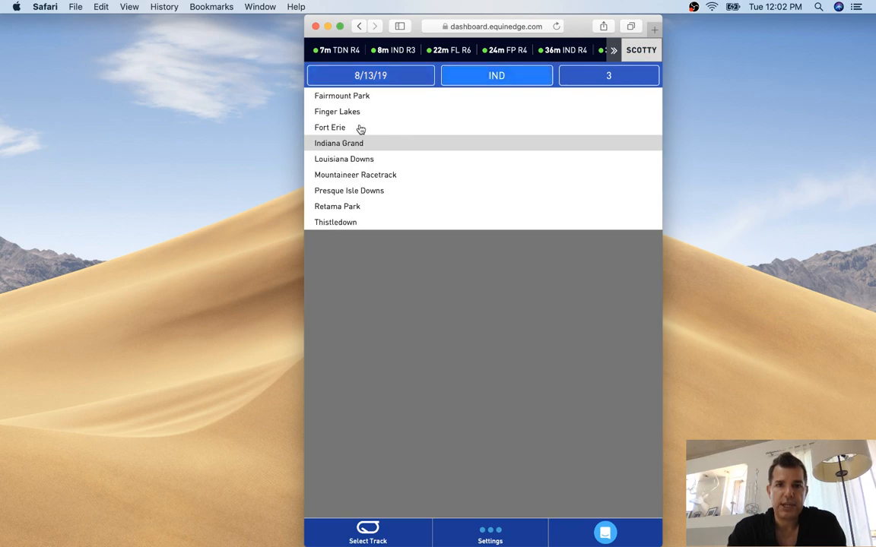
click(344, 159)
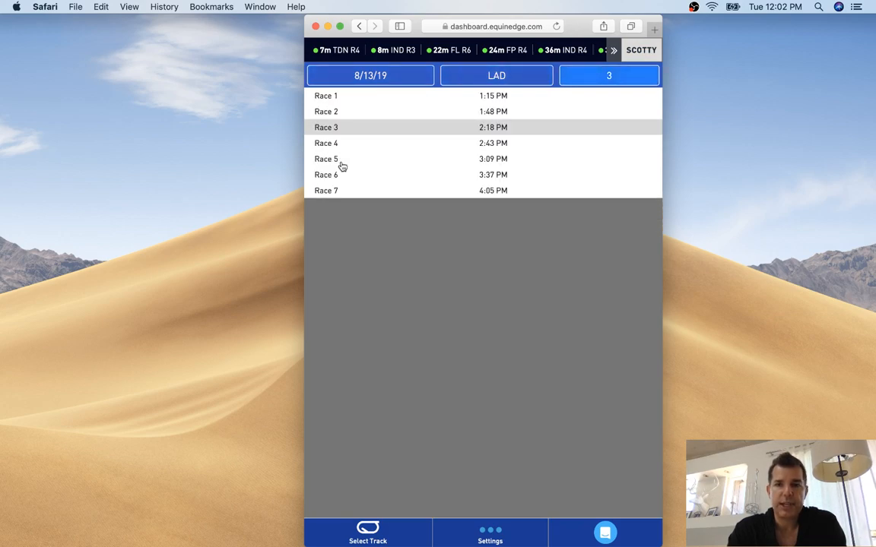
mouse_move(491, 177)
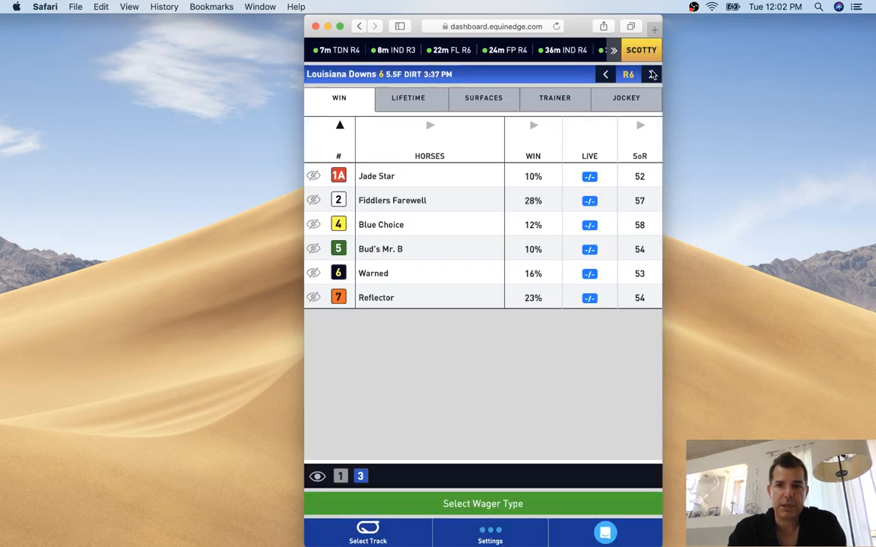
click(605, 74)
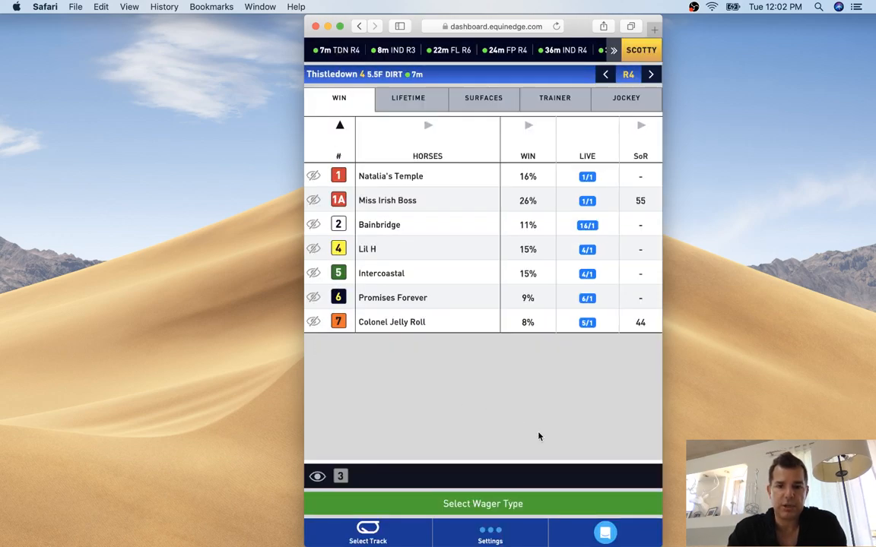
mouse_move(562, 401)
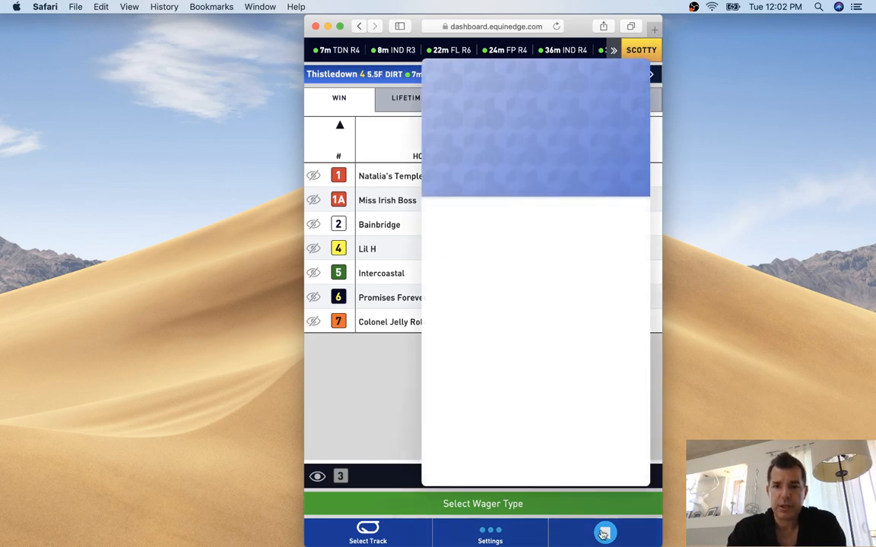
Search the help chat for 'sor' to surface the SoR metric articles
click(602, 532)
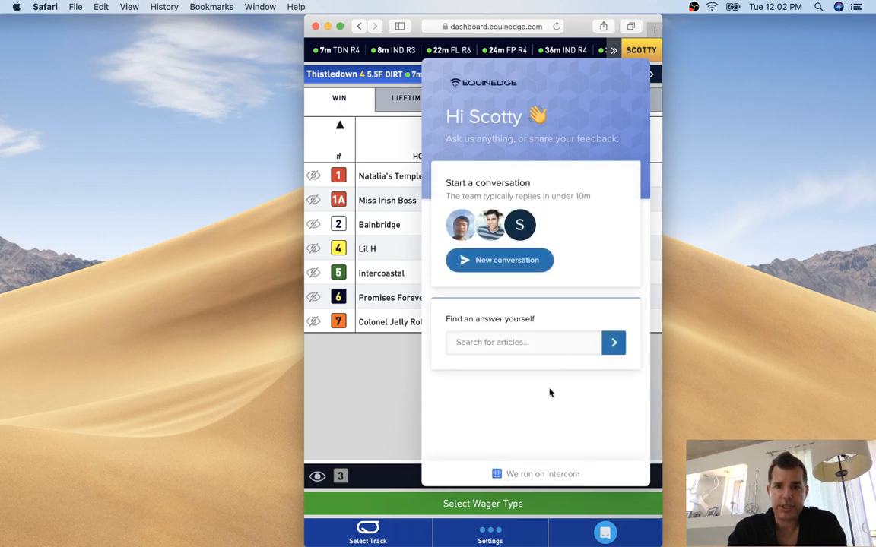
mouse_move(477, 259)
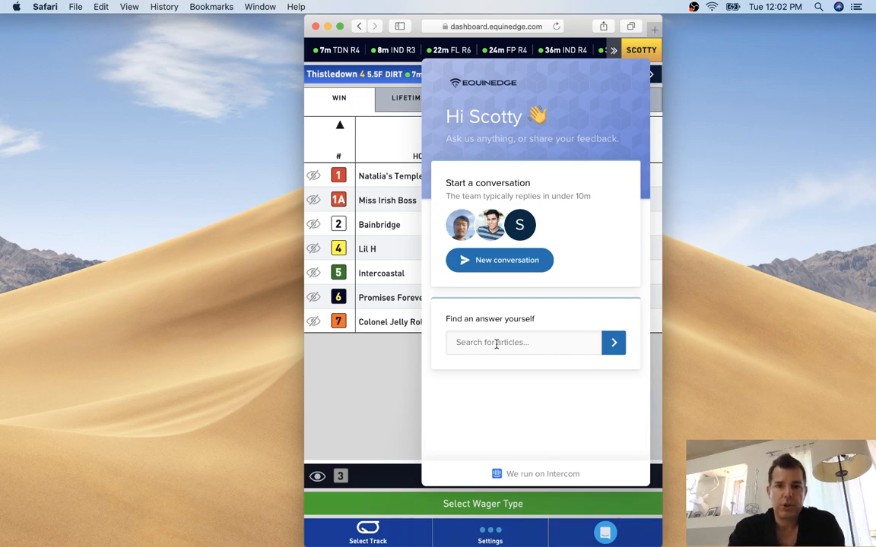
mouse_move(512, 341)
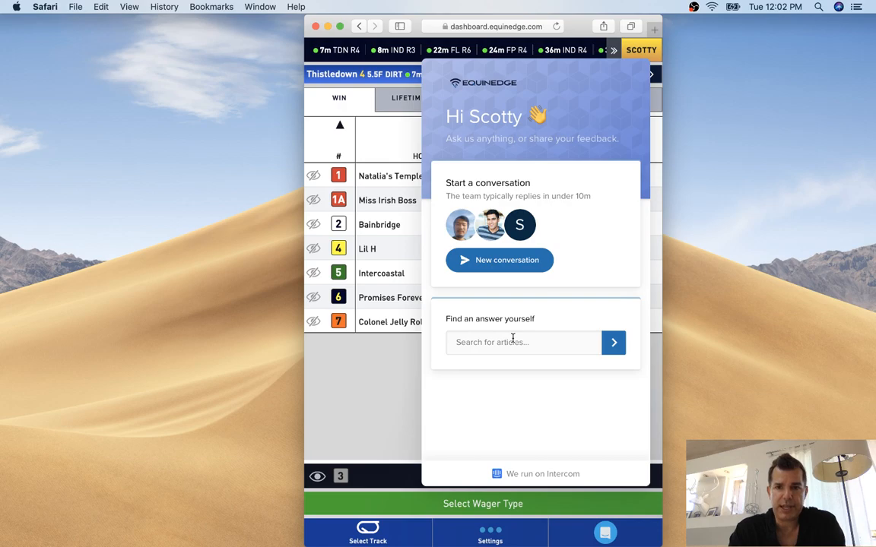
mouse_move(514, 331)
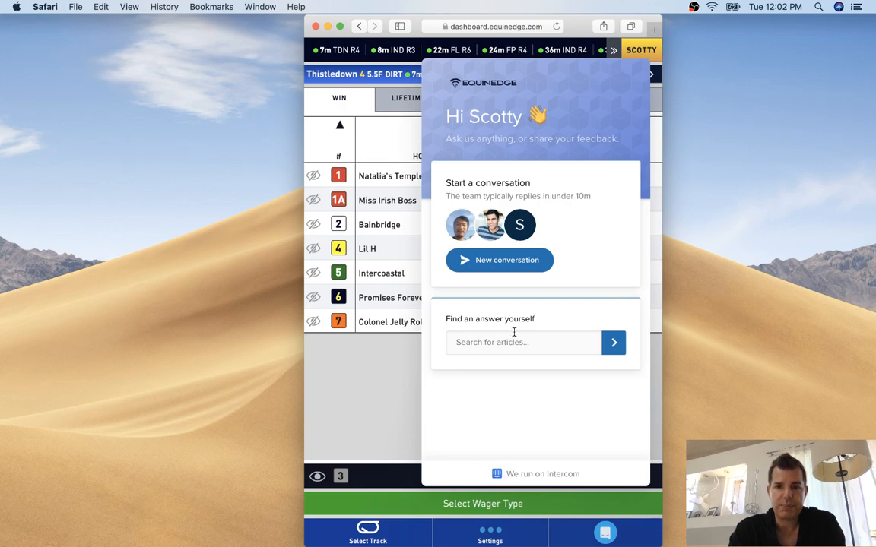
mouse_move(513, 344)
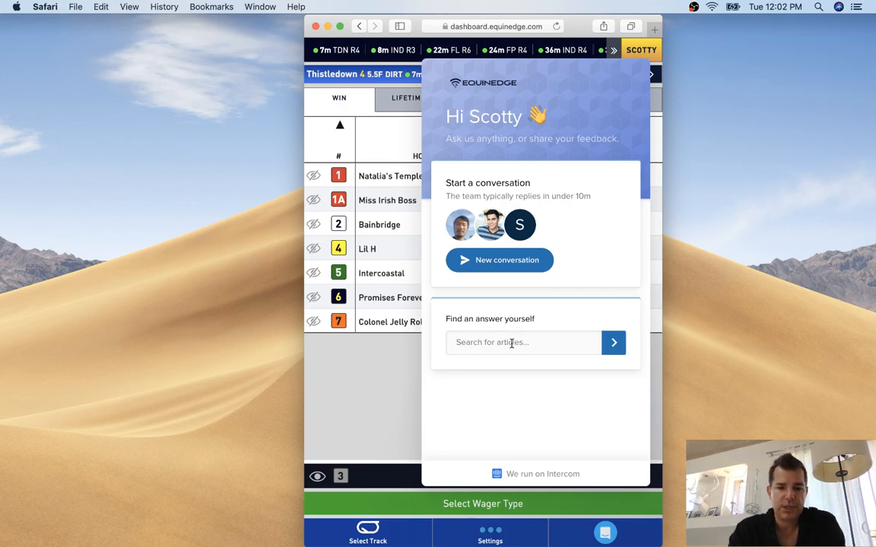
text(sor)
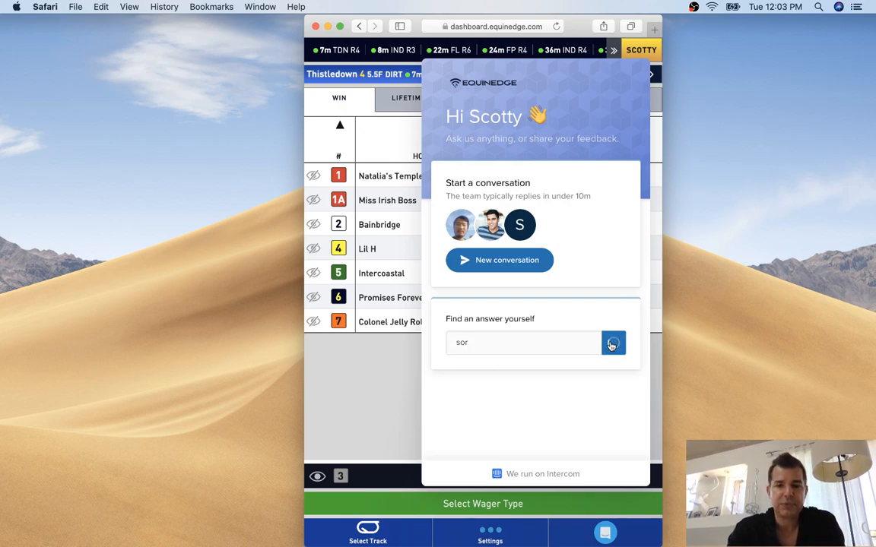
click(614, 343)
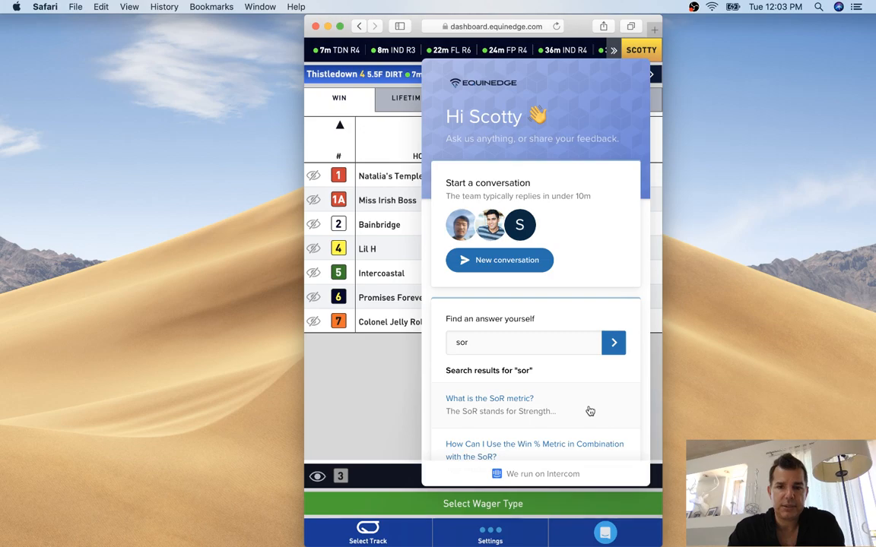
mouse_move(575, 435)
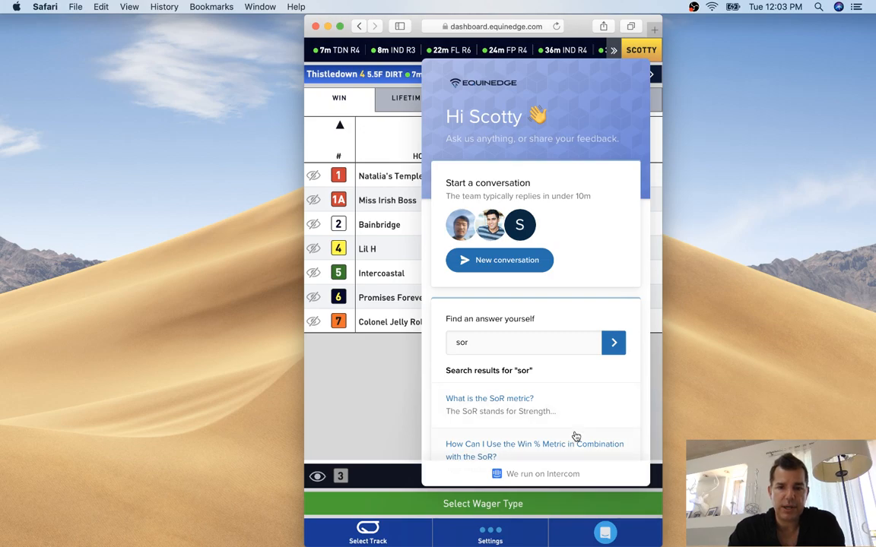
scroll(down, 3)
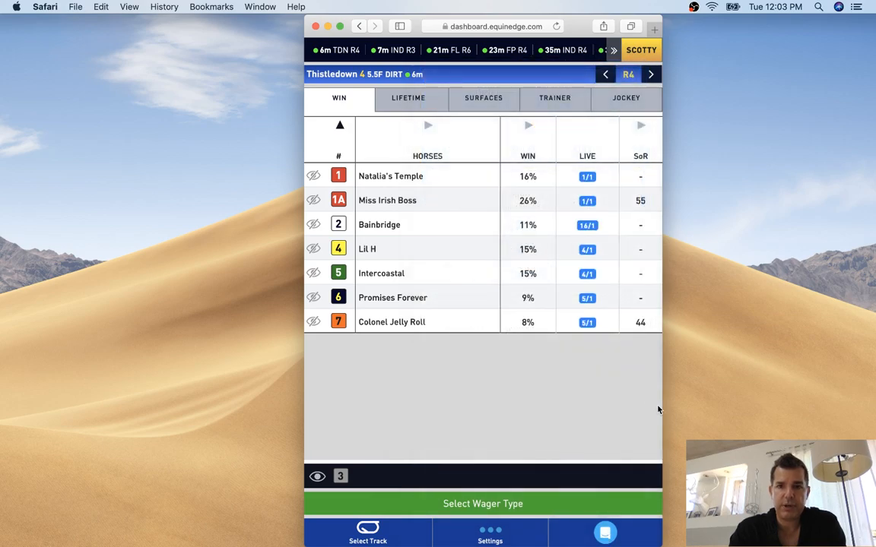
mouse_move(602, 407)
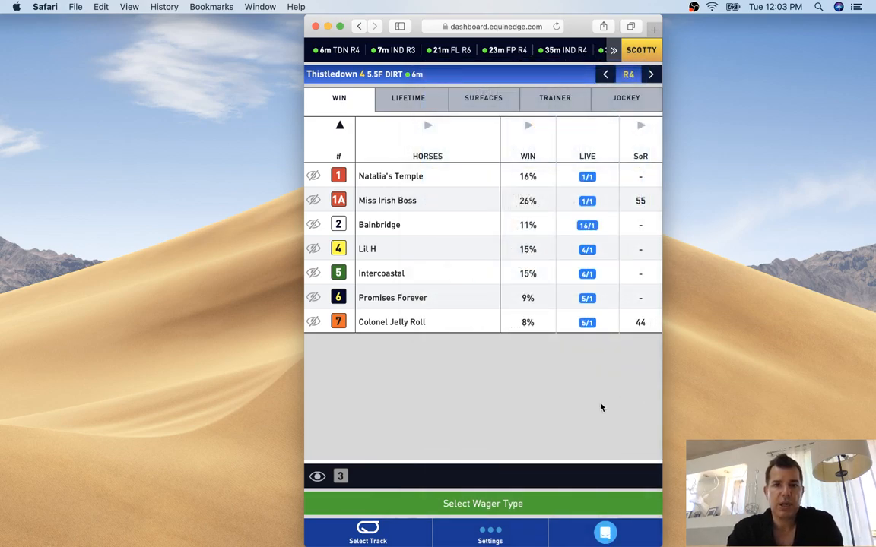